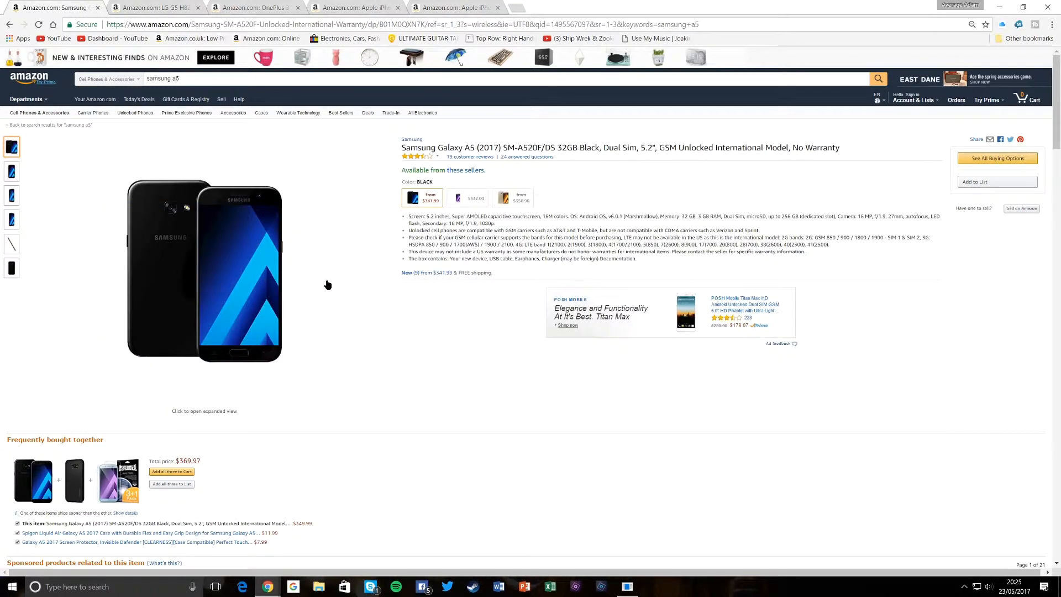
mouse_move(330, 238)
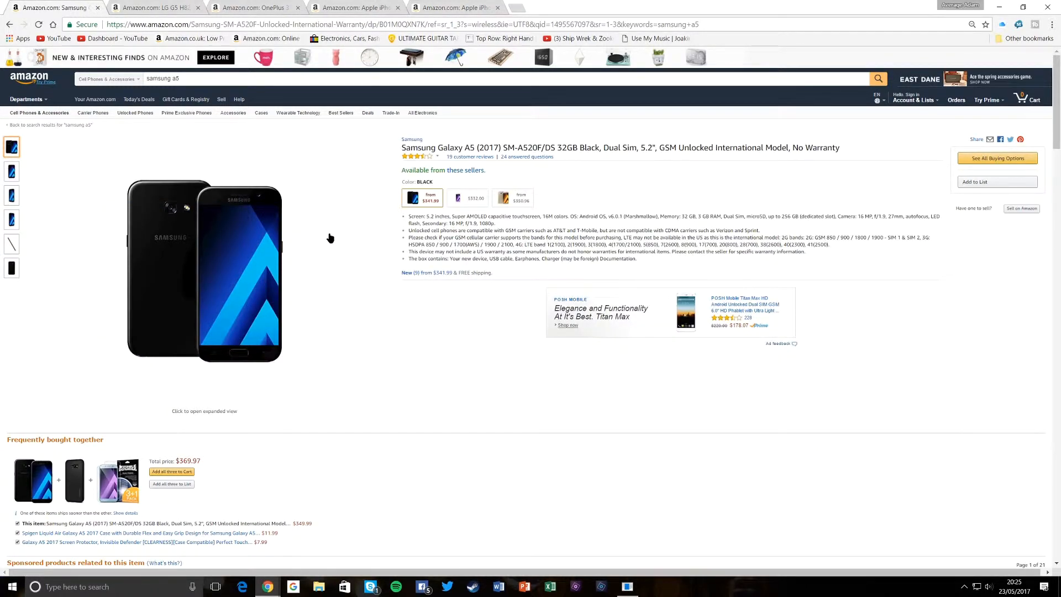
mouse_move(329, 225)
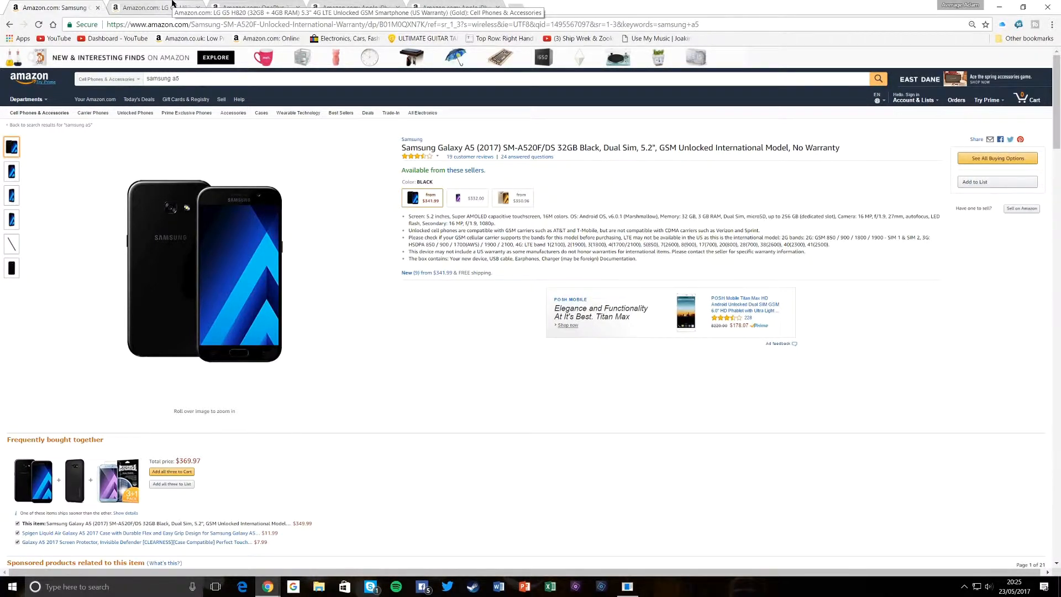
Step: Flip through the phone tabs to the Galaxy A5 and browse its front and rear photos
click(144, 8)
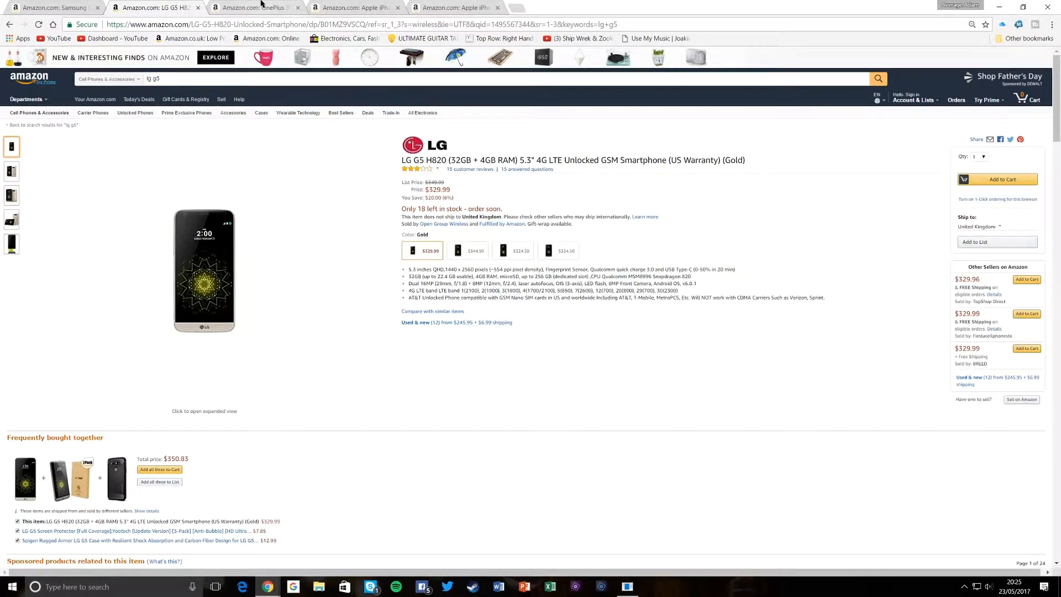
click(366, 8)
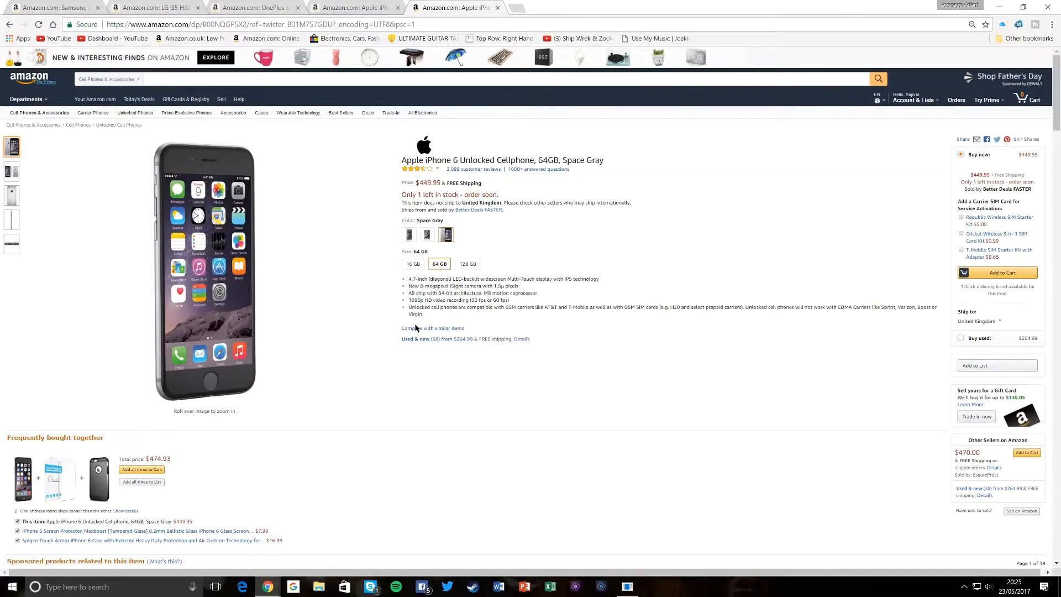
click(50, 10)
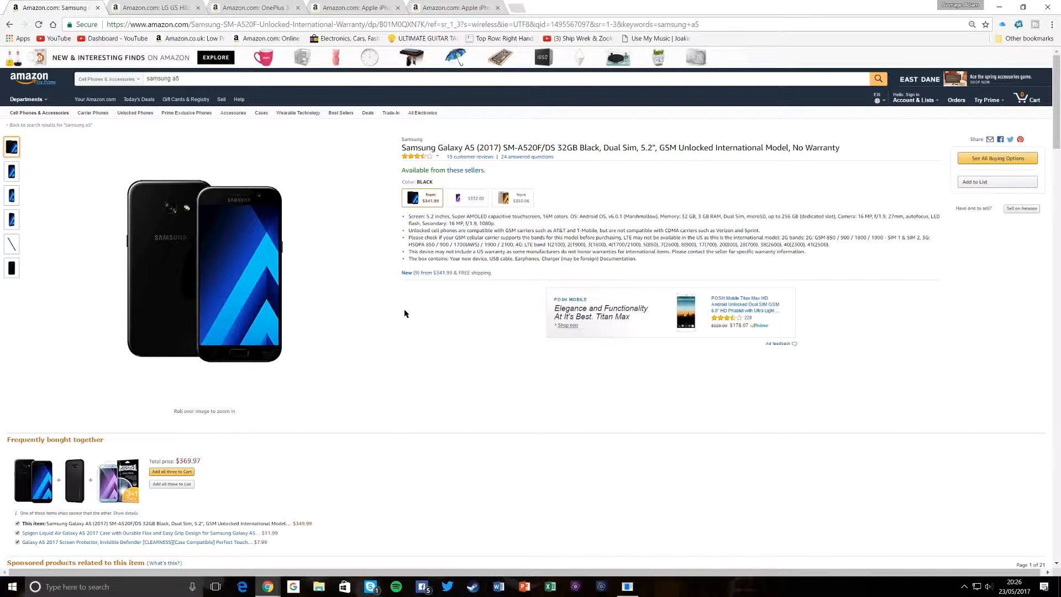
click(12, 170)
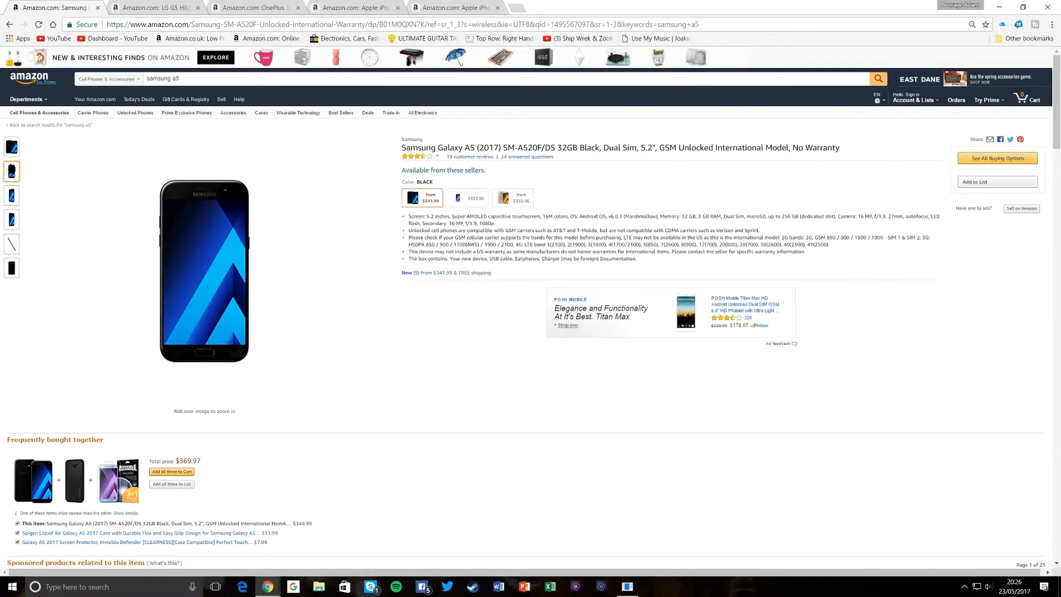
click(11, 195)
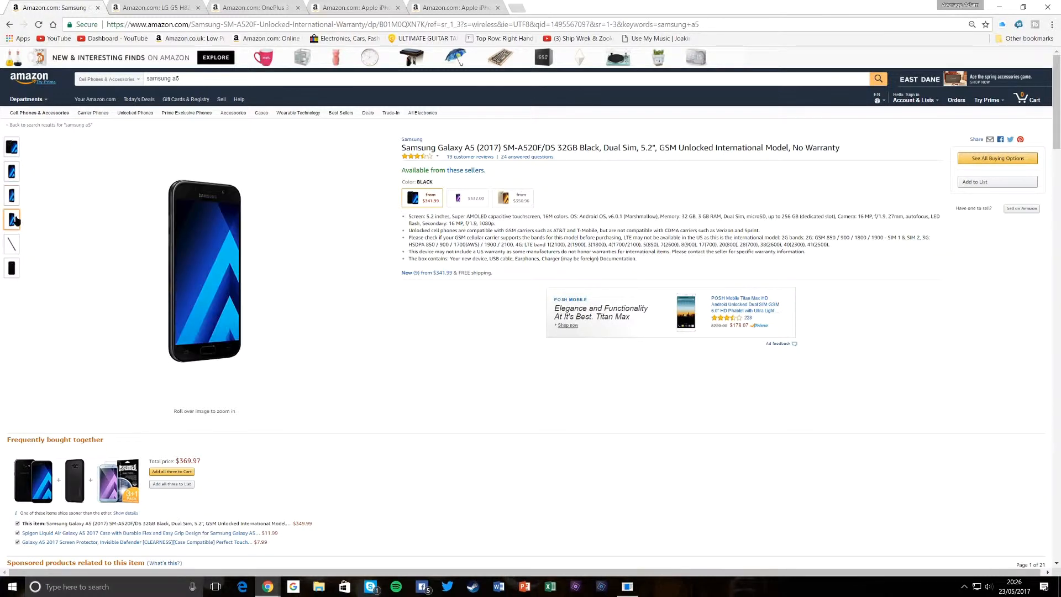
click(11, 268)
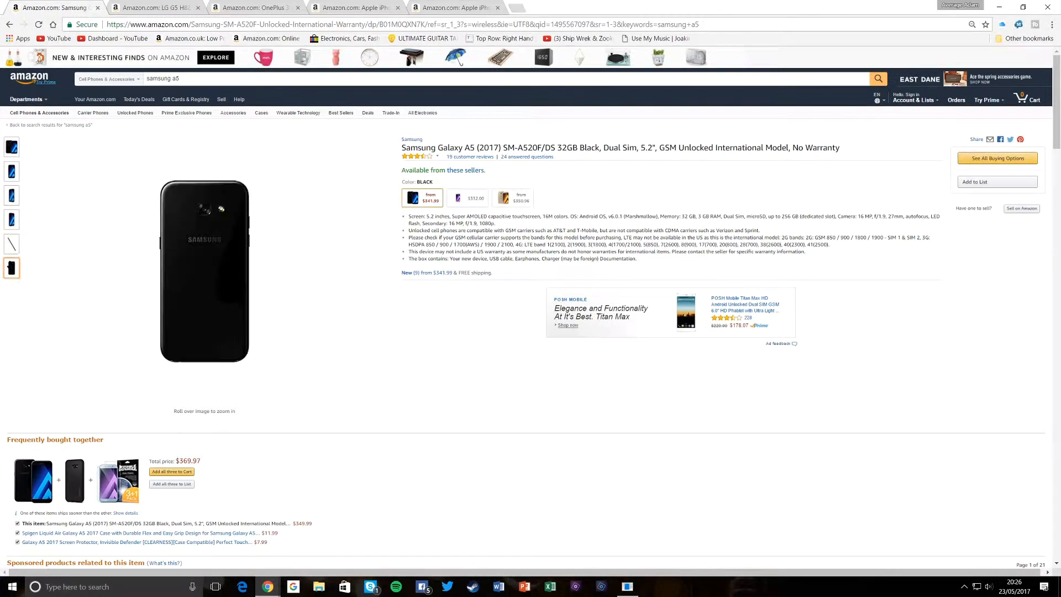
mouse_move(225, 225)
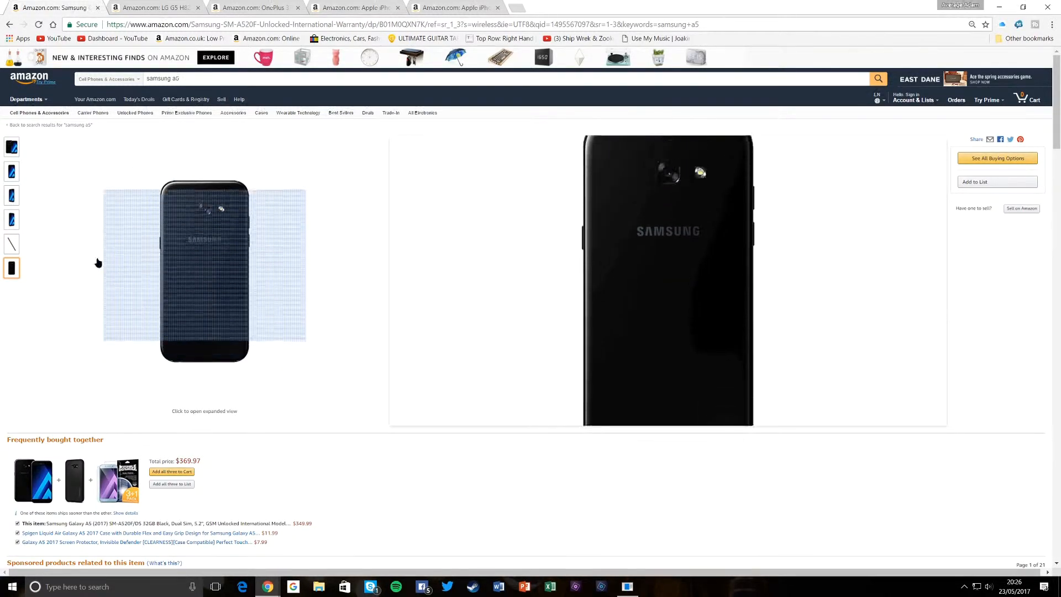
click(11, 220)
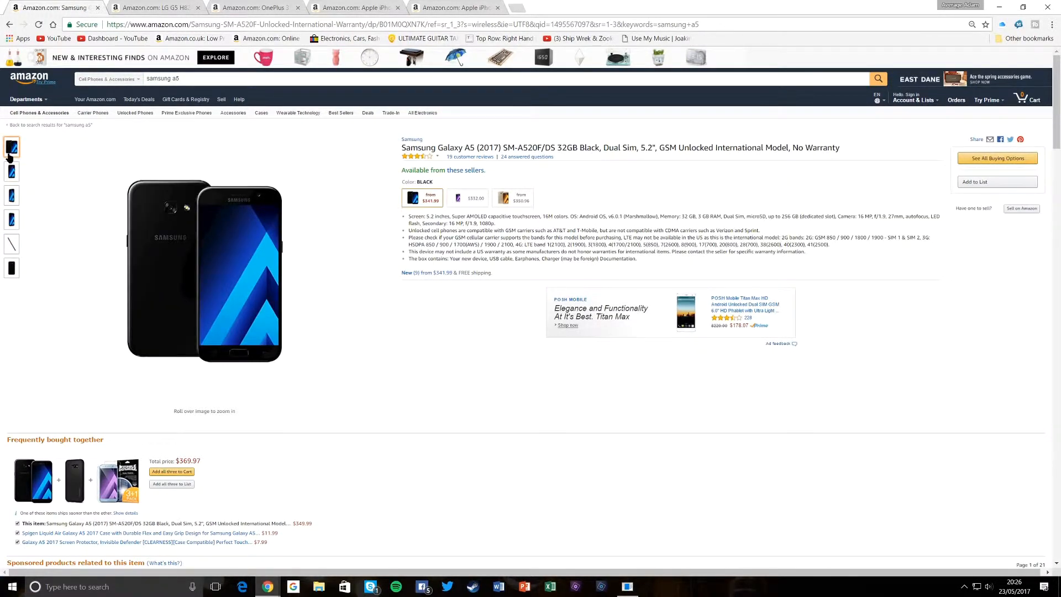
mouse_move(204, 270)
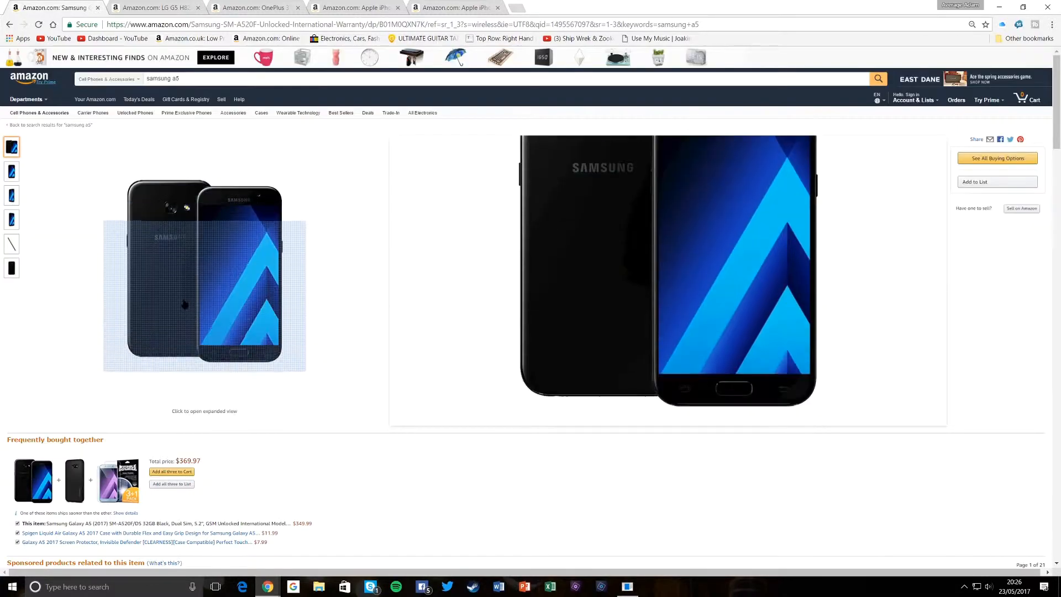
Step: Scroll through the Galaxy A5 listing details
scroll(down, 3)
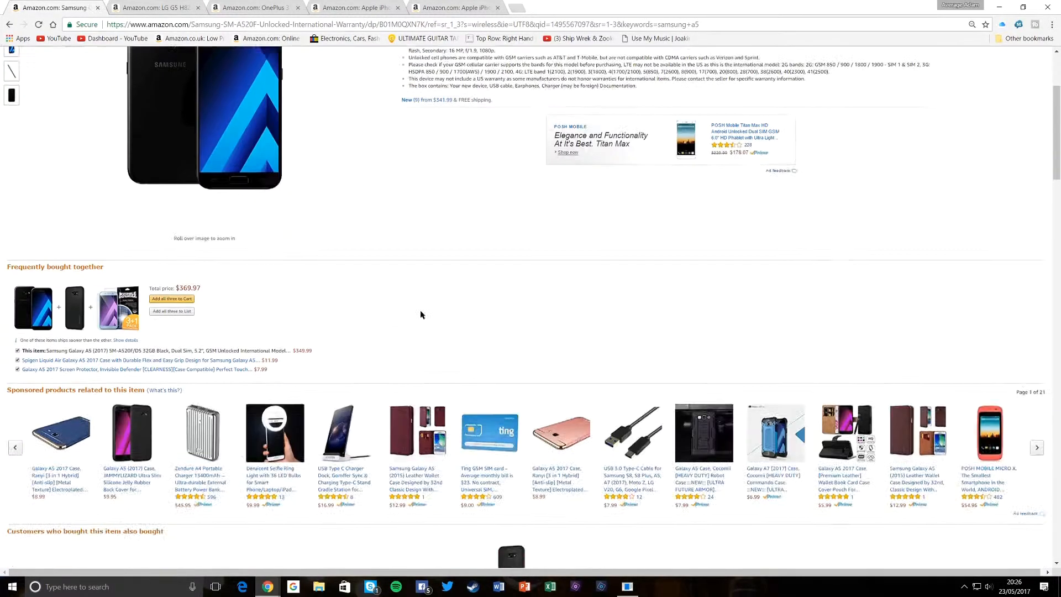
scroll(down, 3)
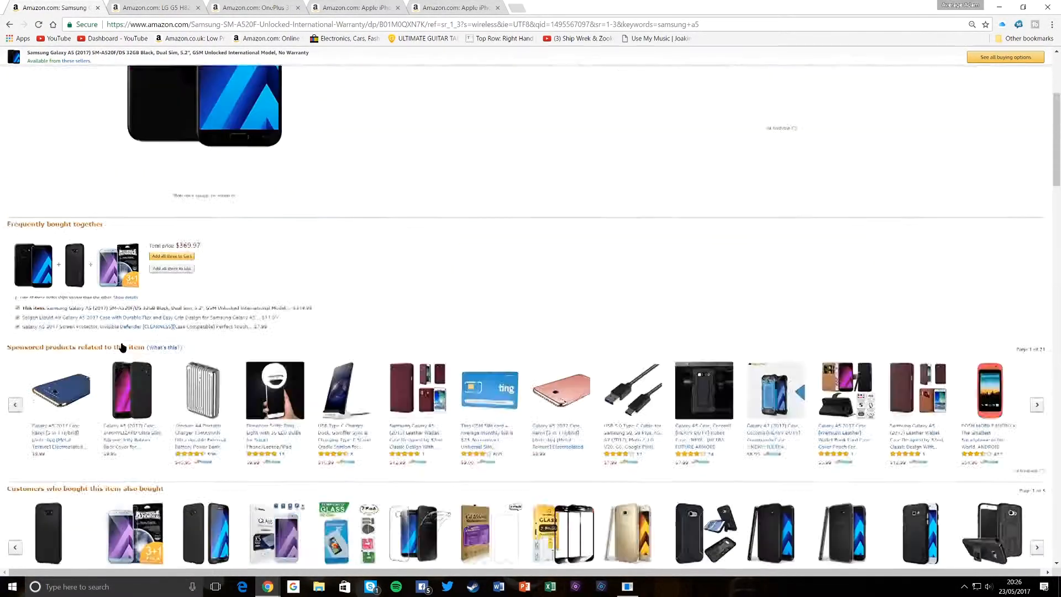
scroll(up, 3)
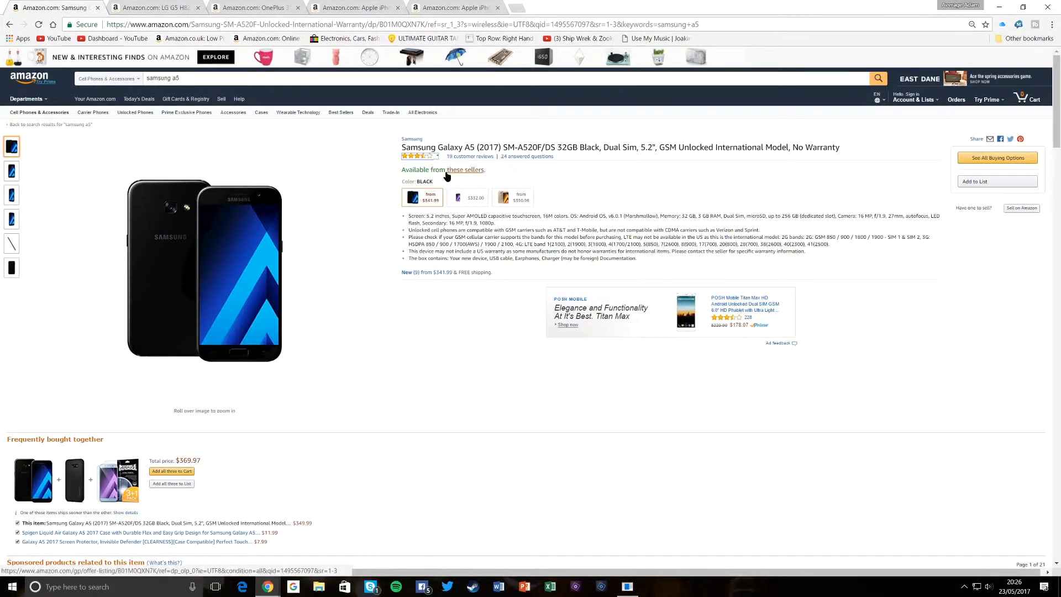
scroll(down, 3)
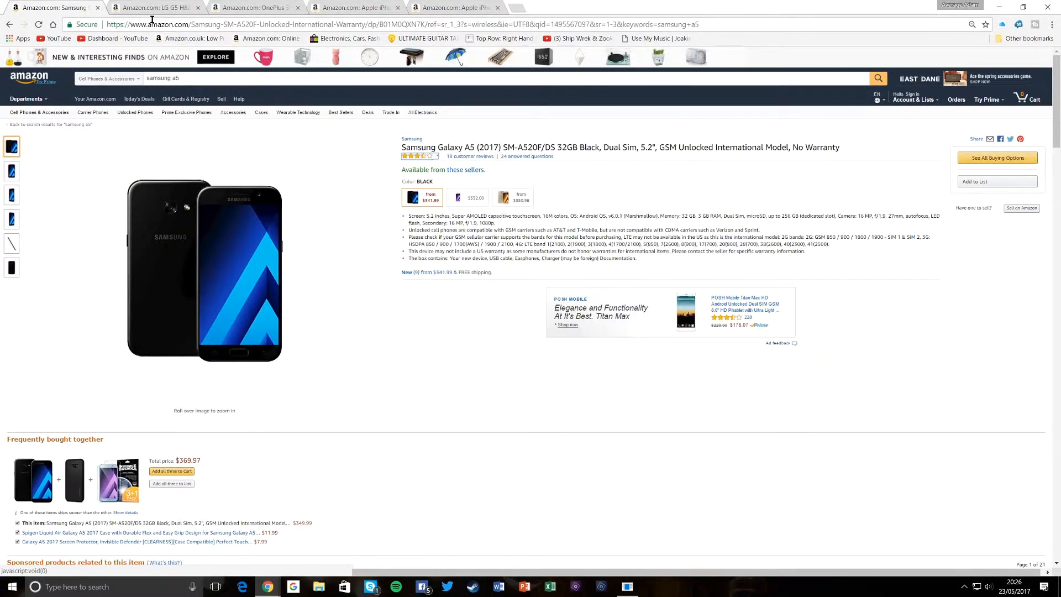
Step: Switch the LG G5 to Titan ($324.50) and browse its angle, side and third photos
click(155, 8)
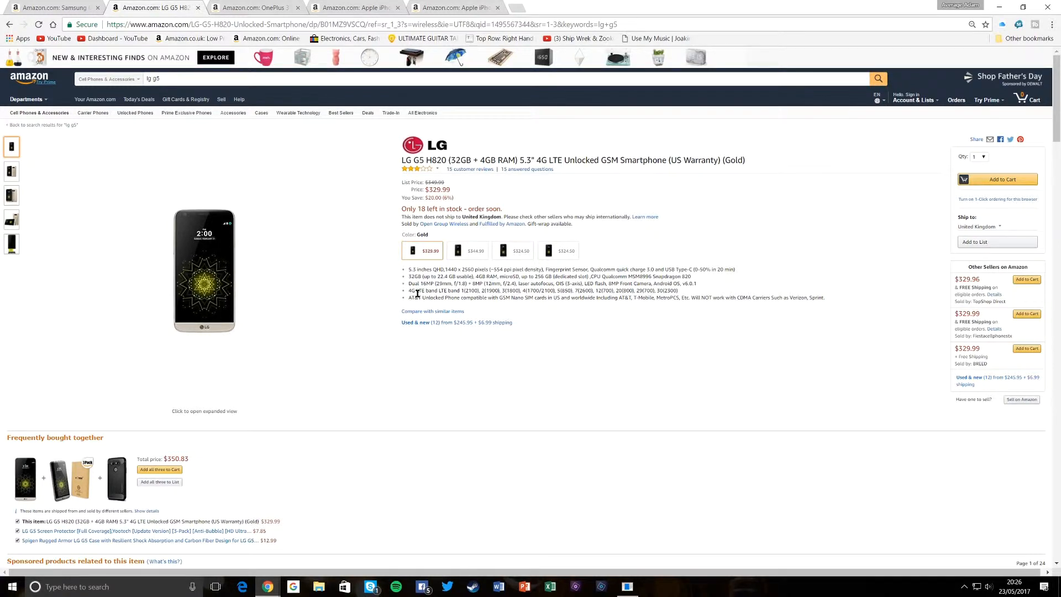
click(11, 172)
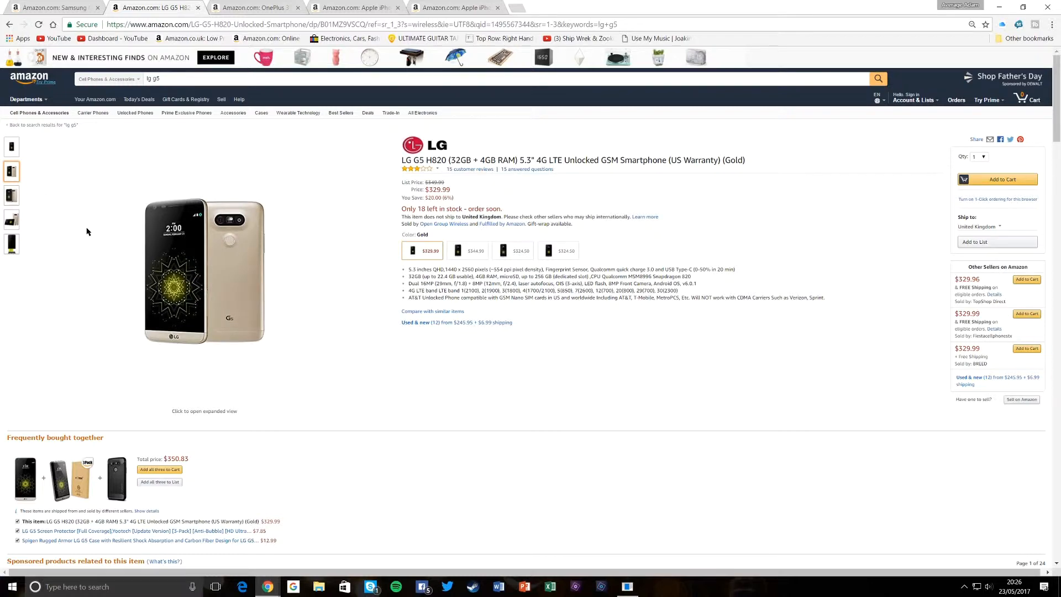
mouse_move(516, 250)
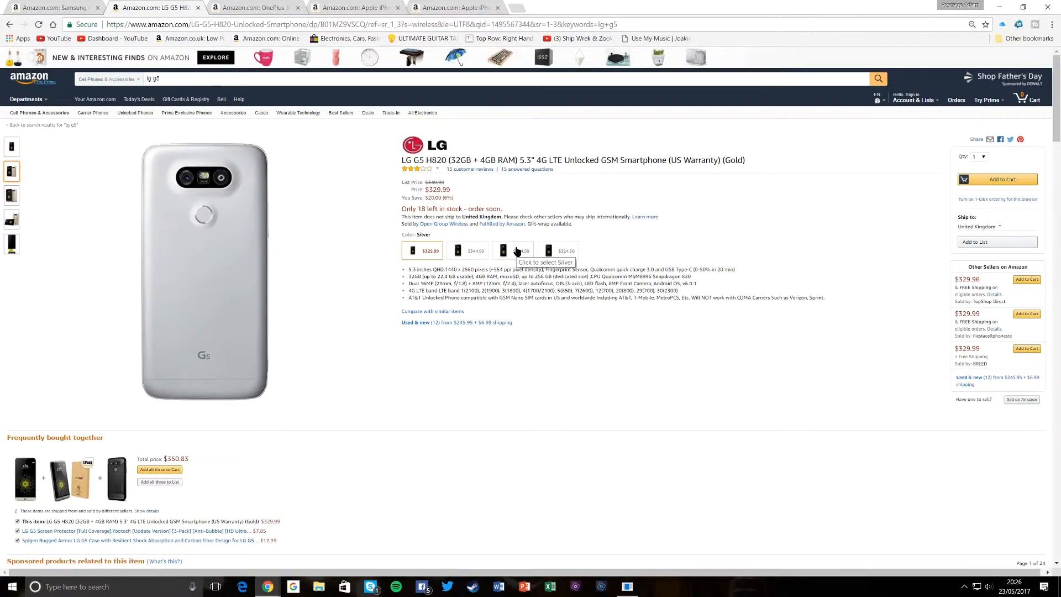
click(558, 251)
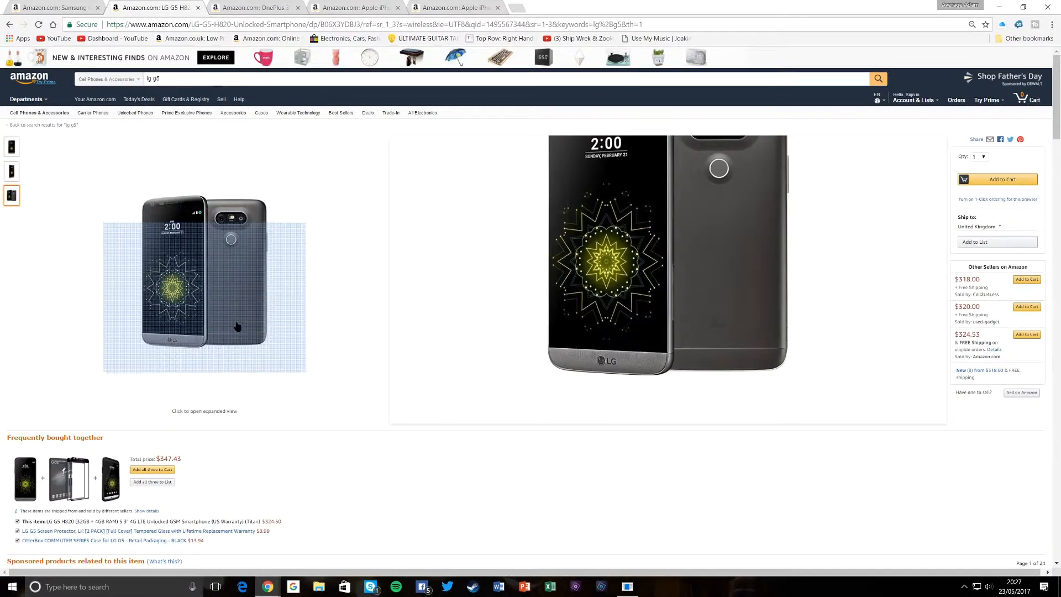
mouse_move(237, 332)
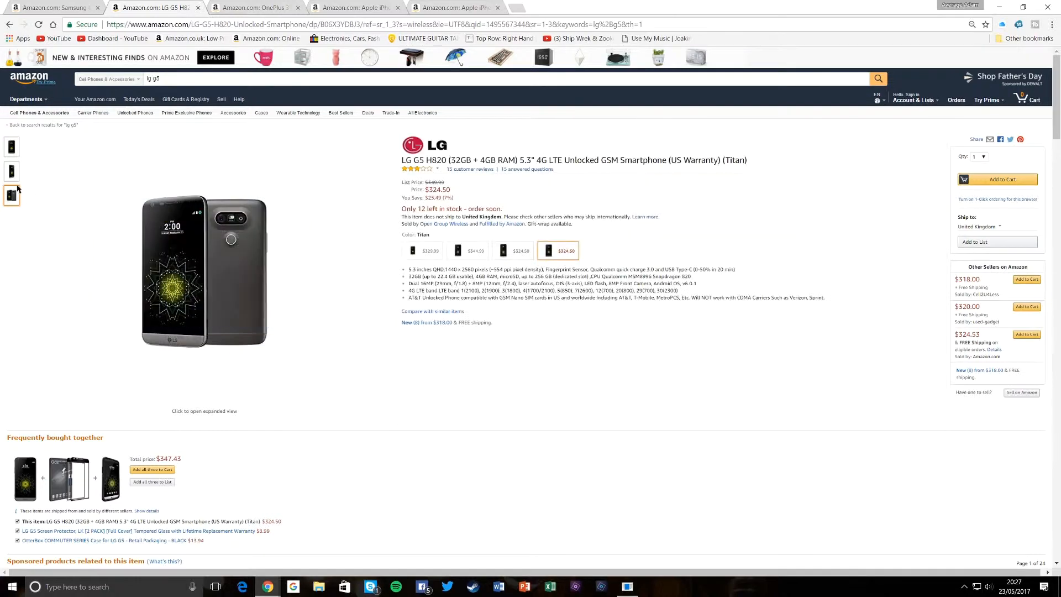
click(11, 145)
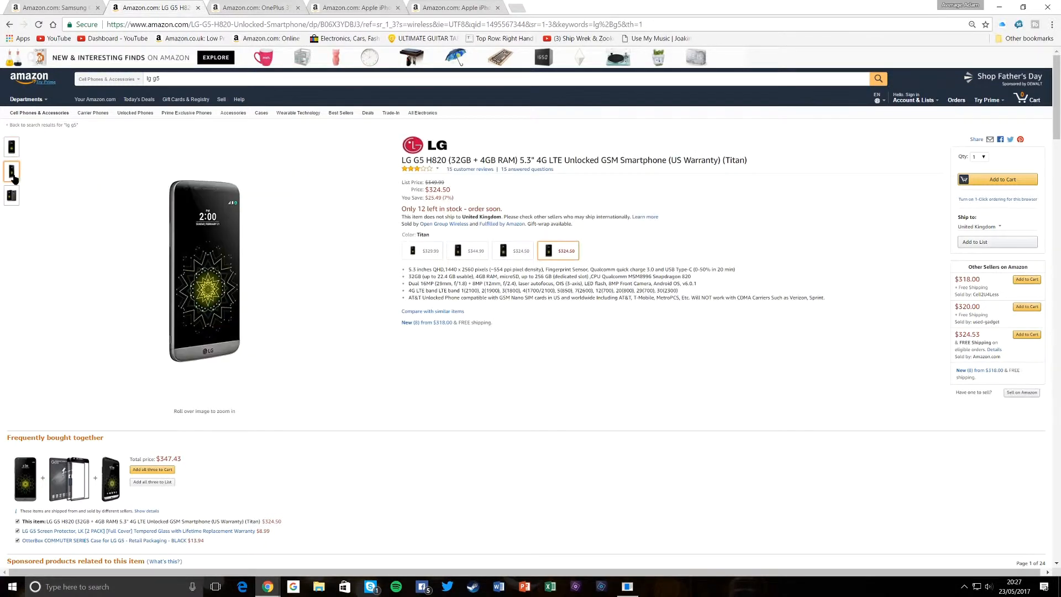
mouse_move(198, 243)
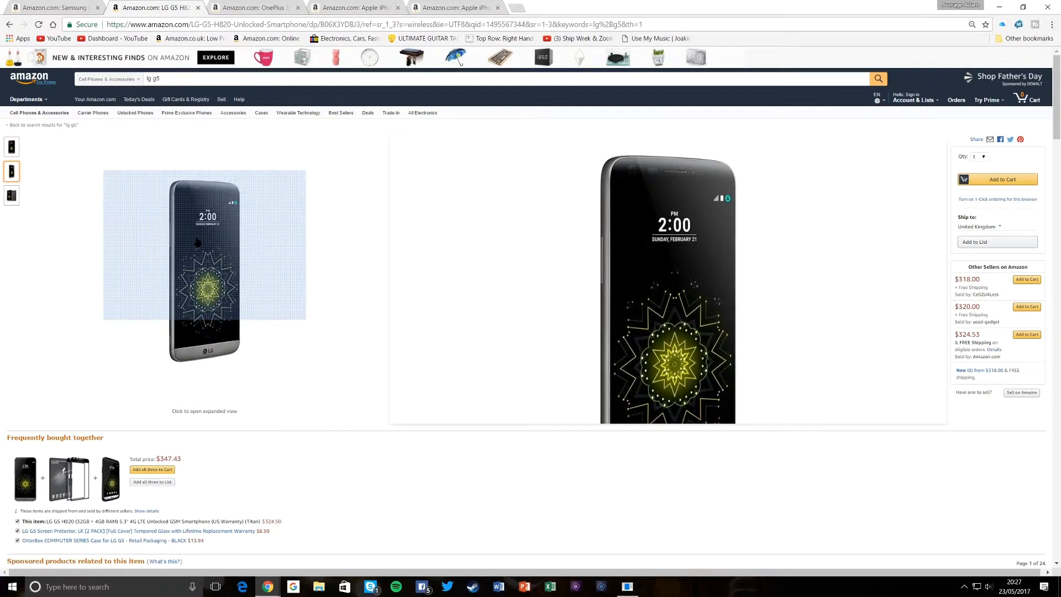
click(11, 196)
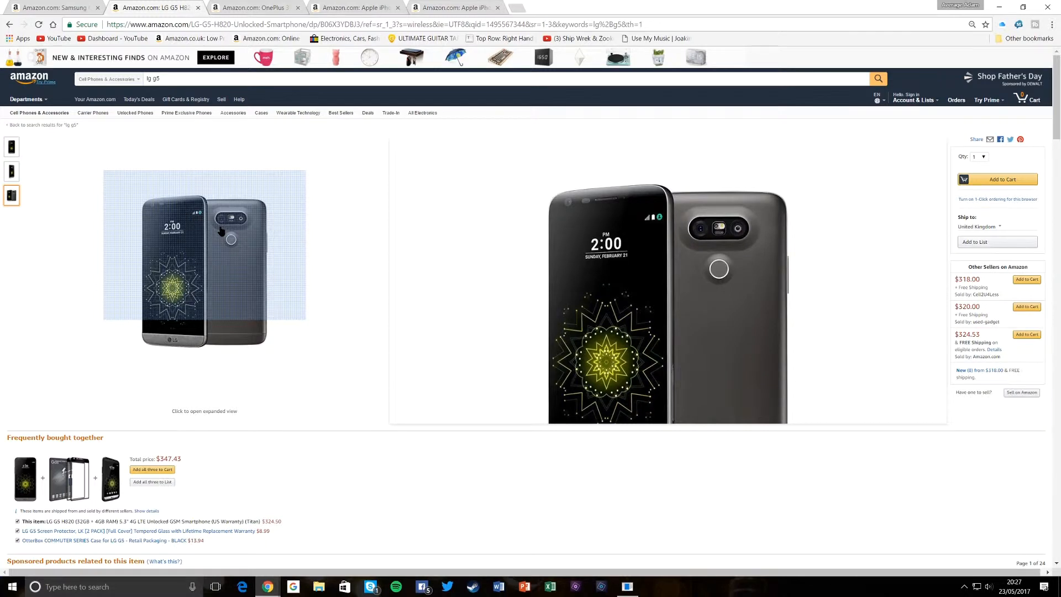
click(11, 172)
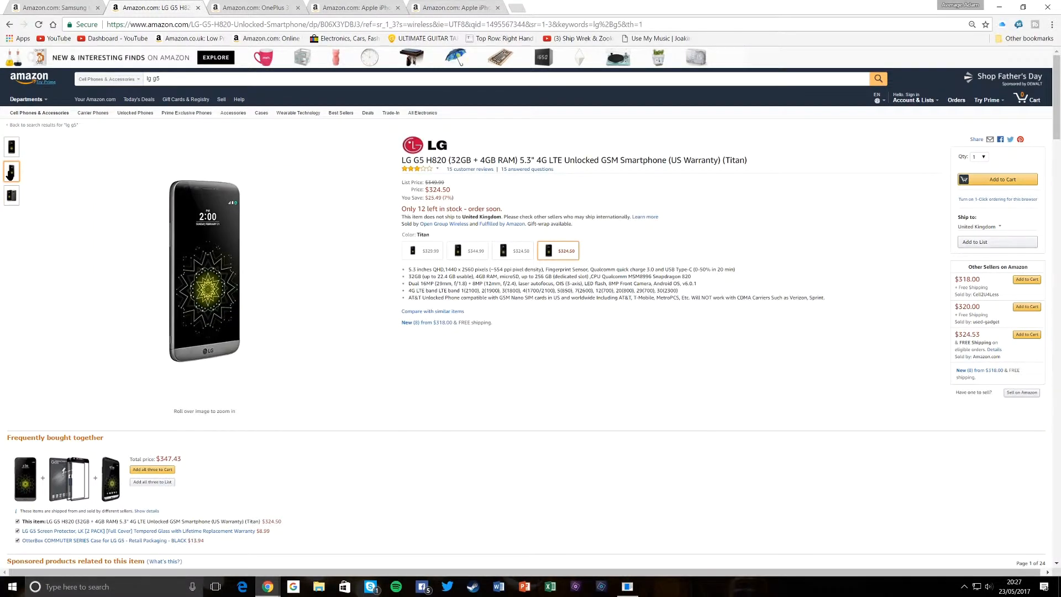
mouse_move(72, 154)
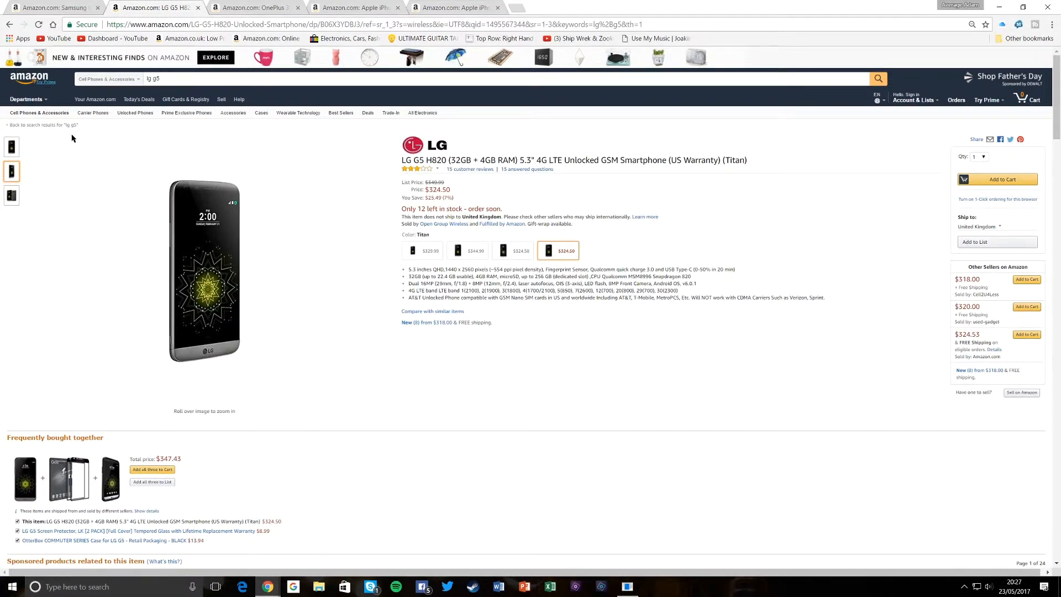
mouse_move(215, 234)
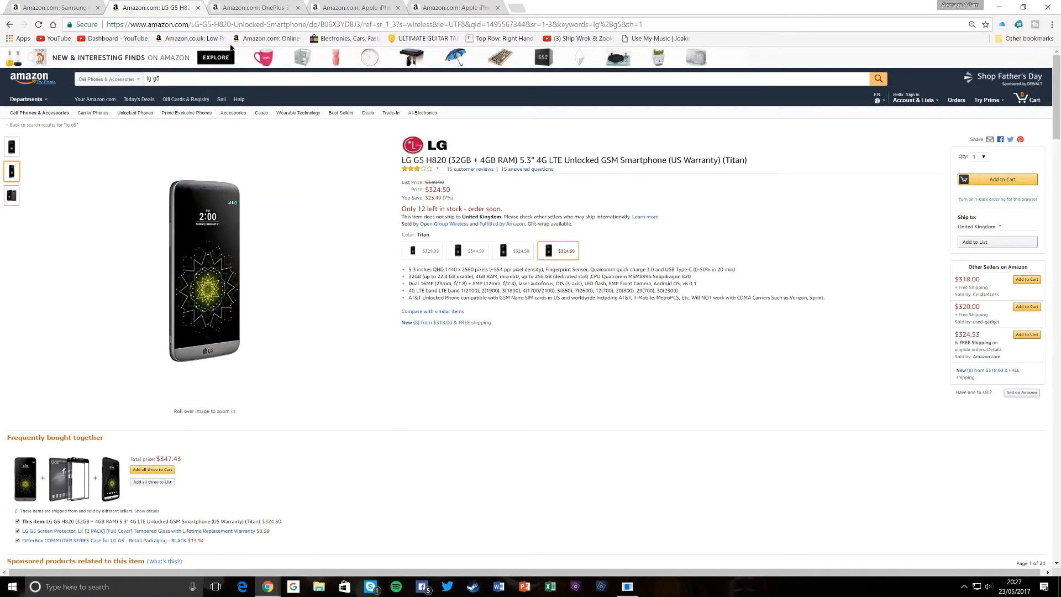
Step: View the OnePlus 3T ($439.94) angled photo, then move via the LG G5 tab to the Galaxy A5
click(254, 8)
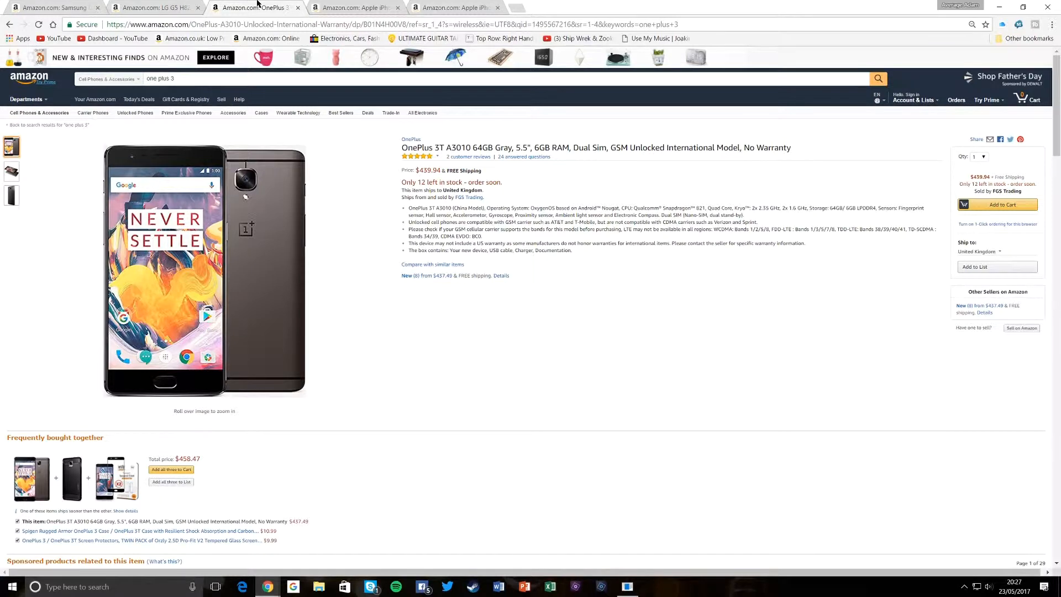
mouse_move(252, 237)
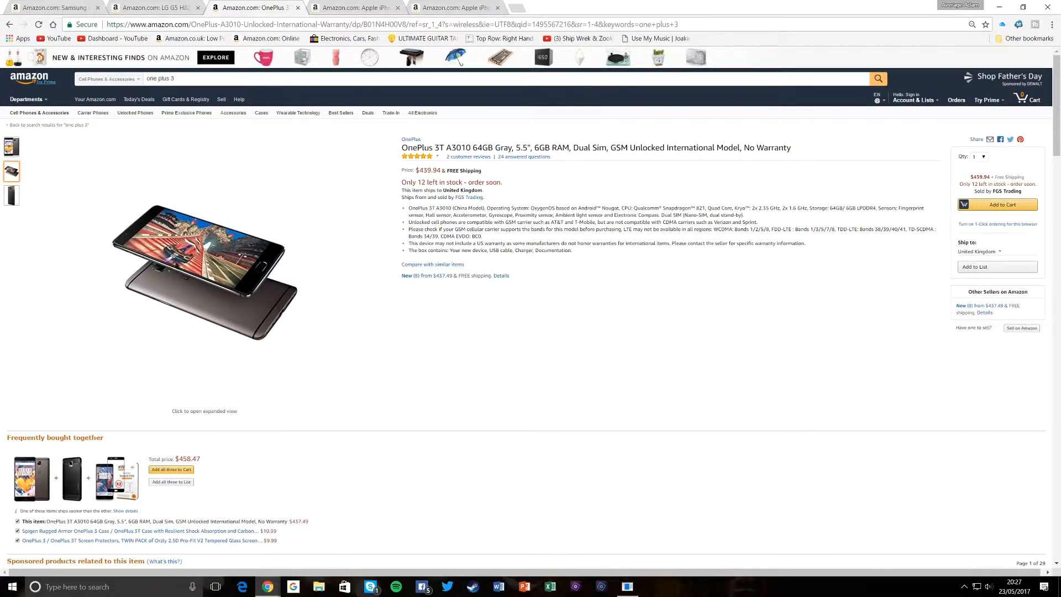
click(11, 195)
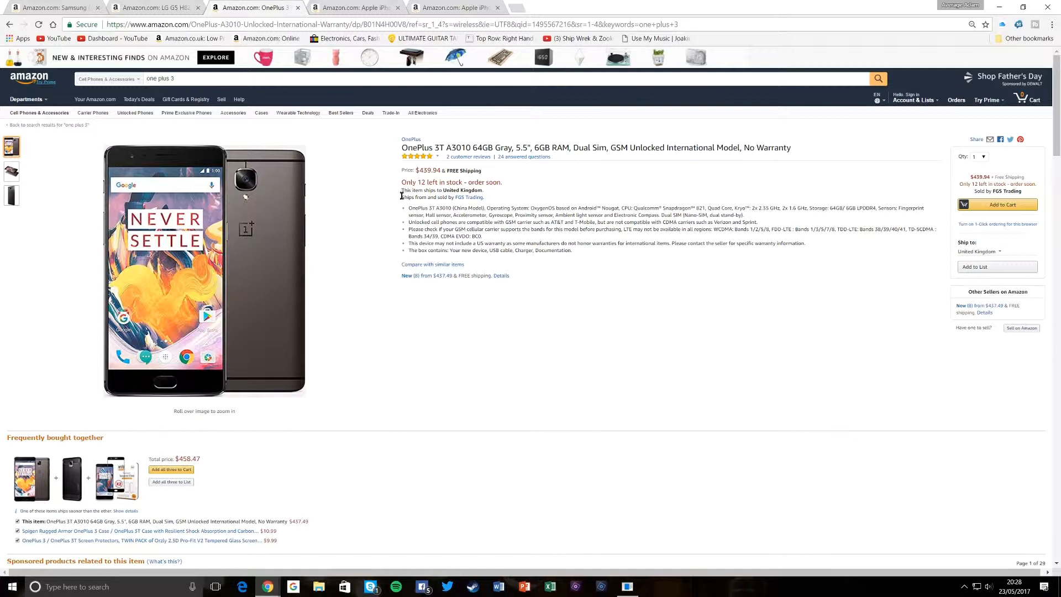
mouse_move(263, 231)
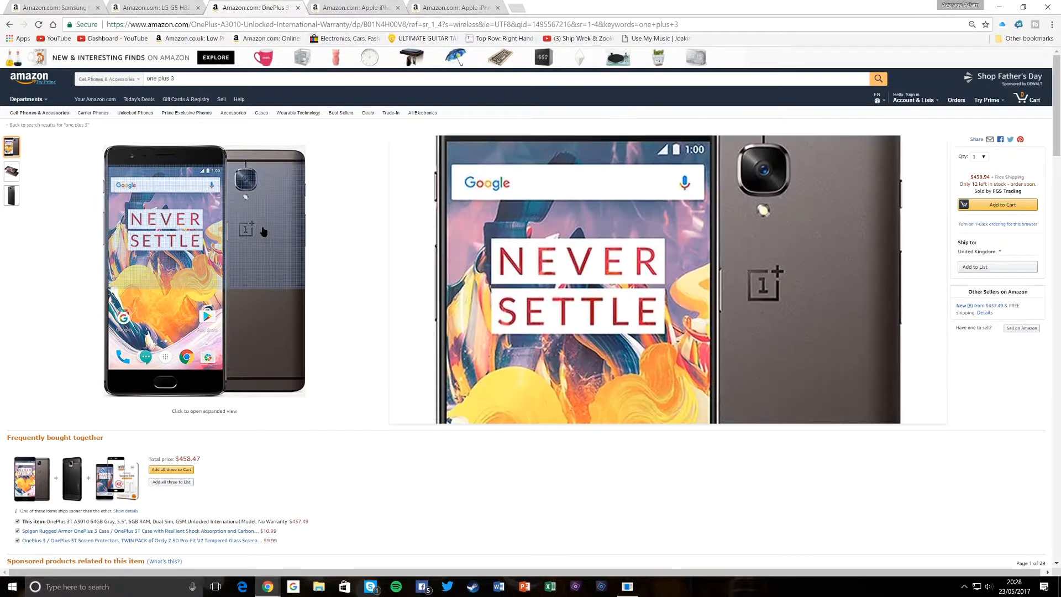
click(149, 8)
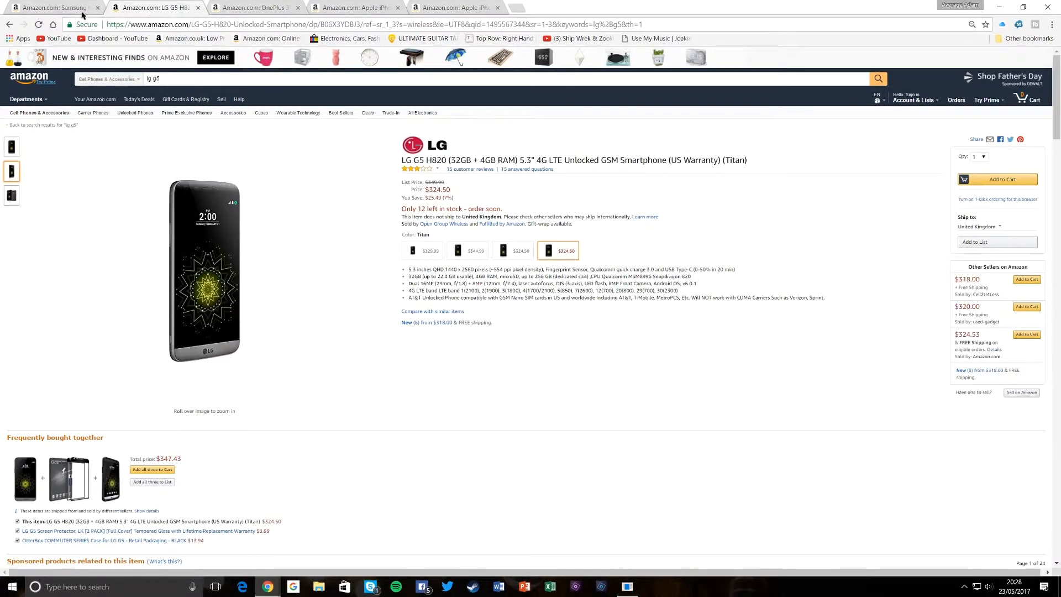
click(52, 7)
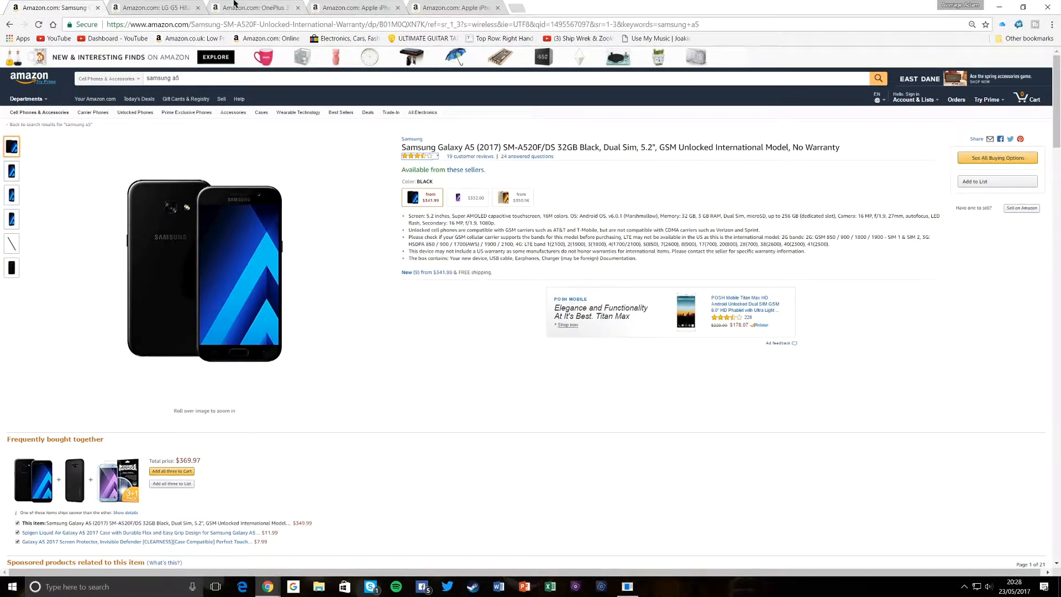
mouse_move(367, 10)
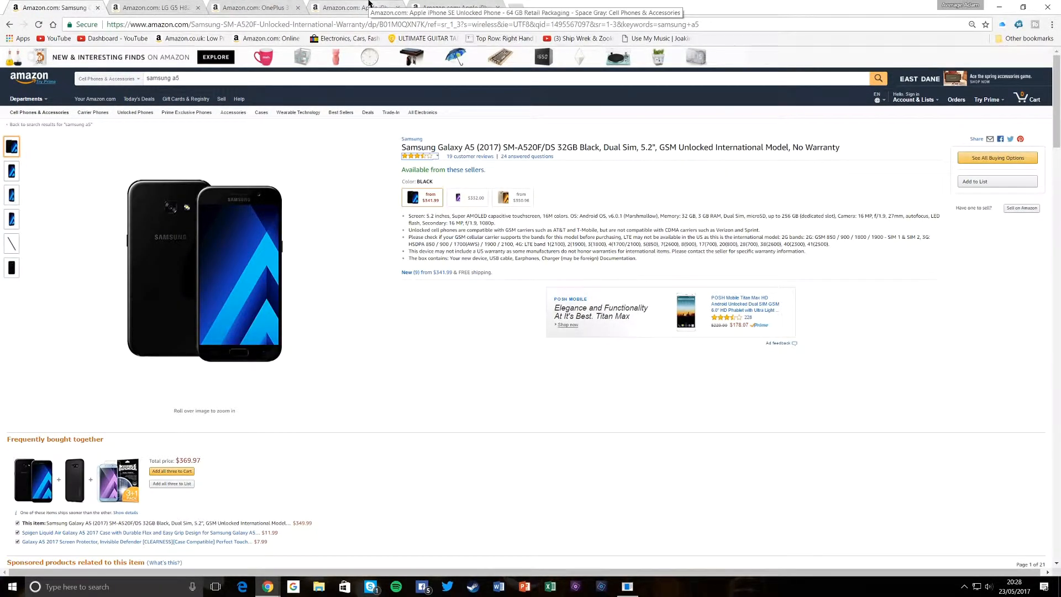
Step: Browse the iPhone SE 64 GB Space Gray photos, including in-hand and rose gold views, back to the first
click(360, 7)
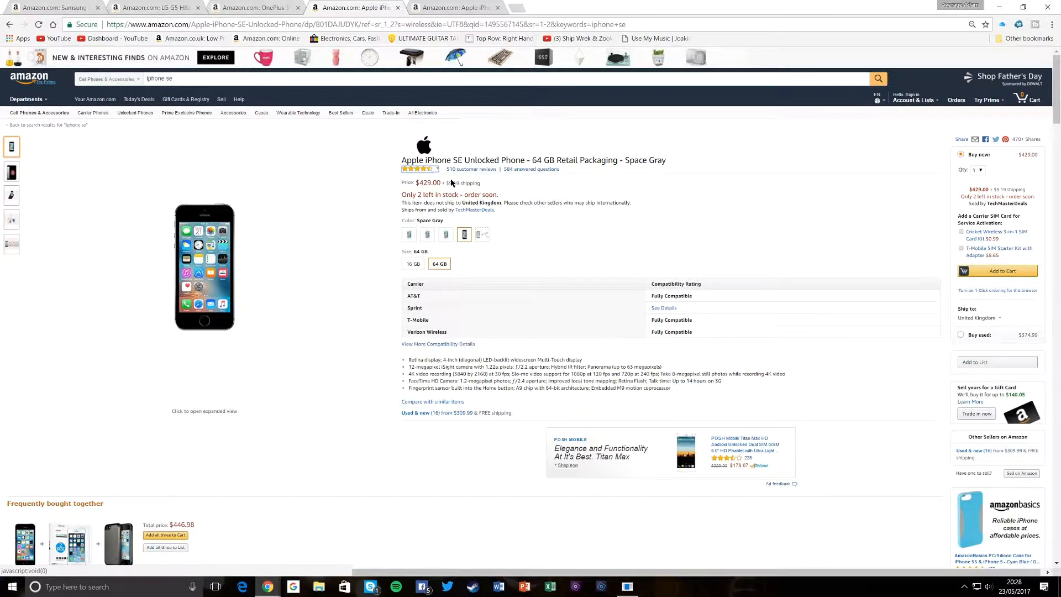
click(12, 171)
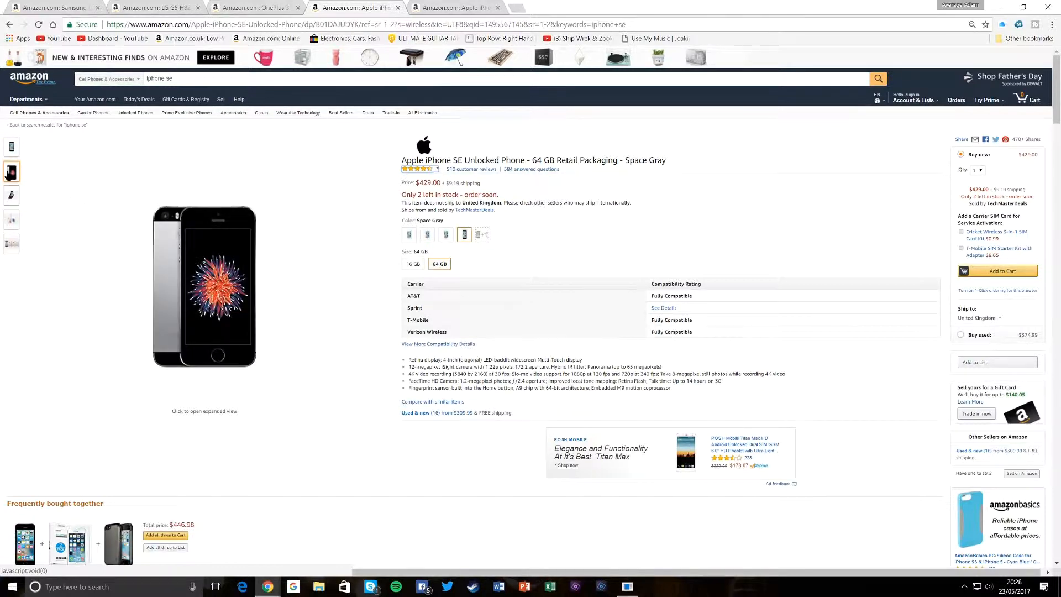
click(11, 195)
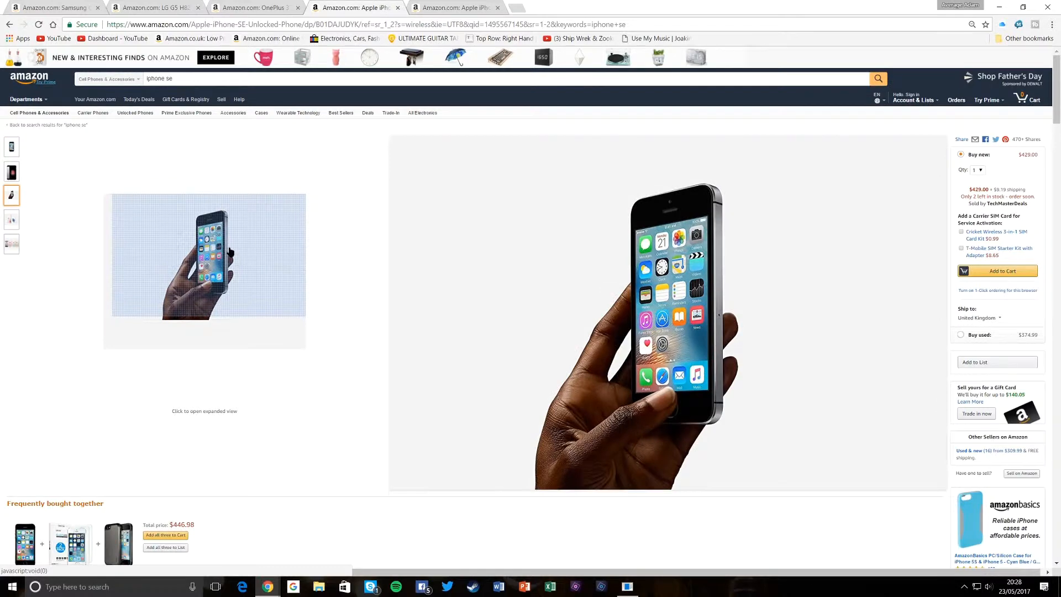
click(11, 172)
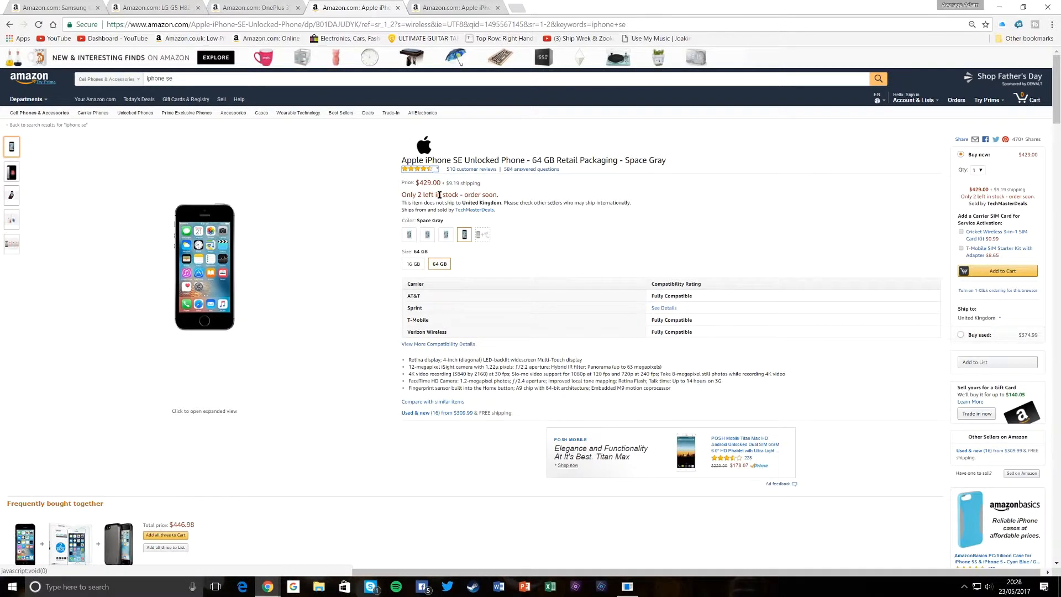
click(11, 171)
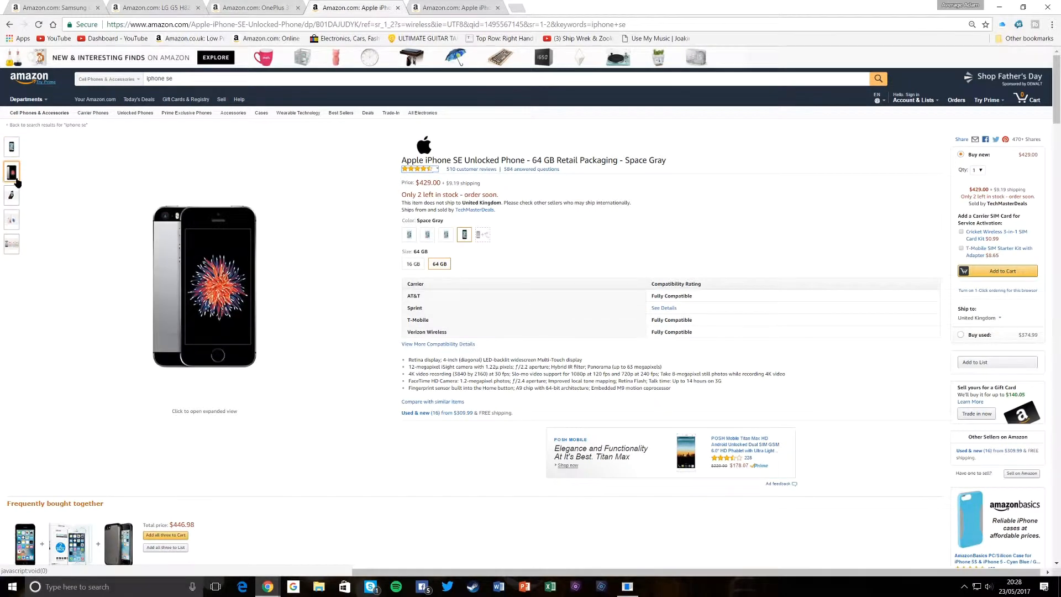
click(11, 195)
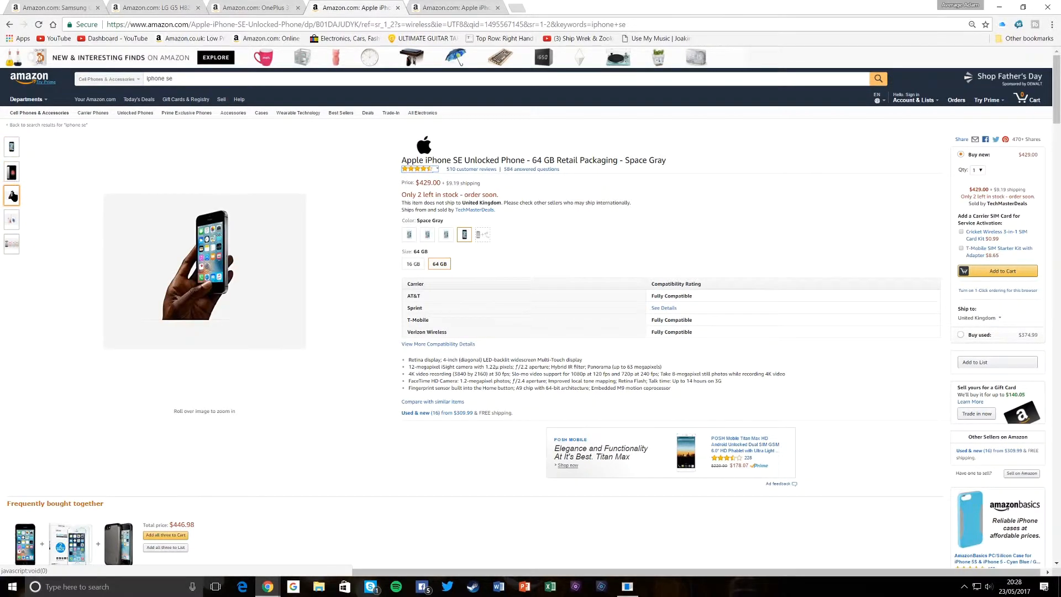
click(11, 219)
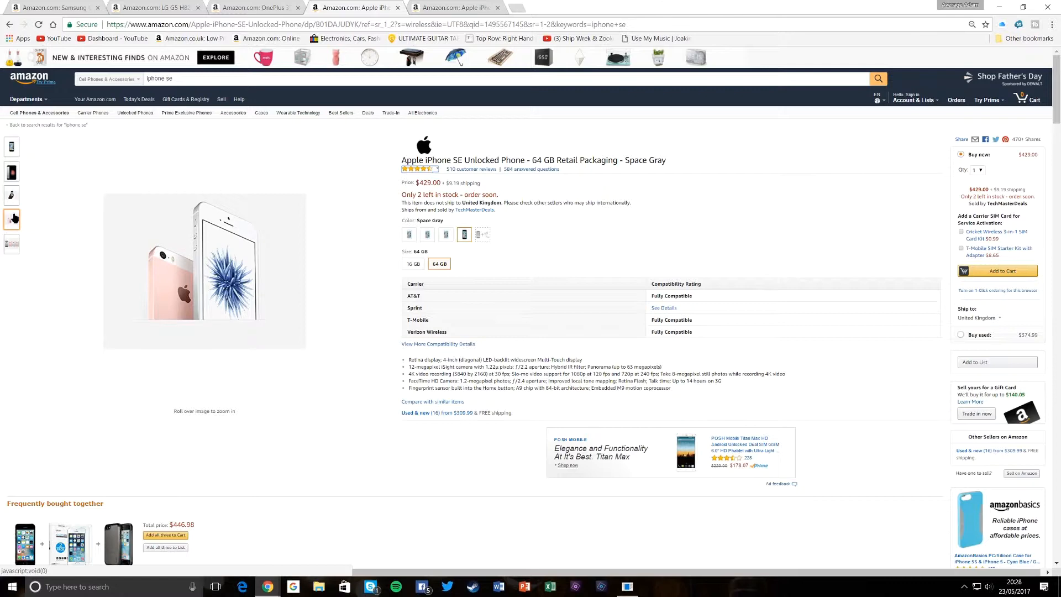
mouse_move(237, 254)
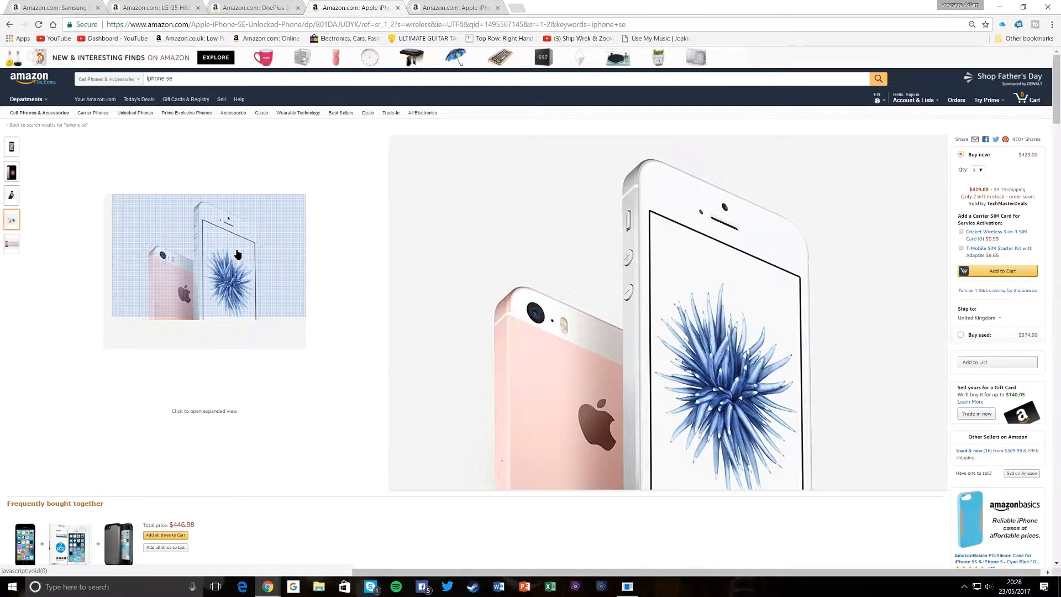
mouse_move(204, 226)
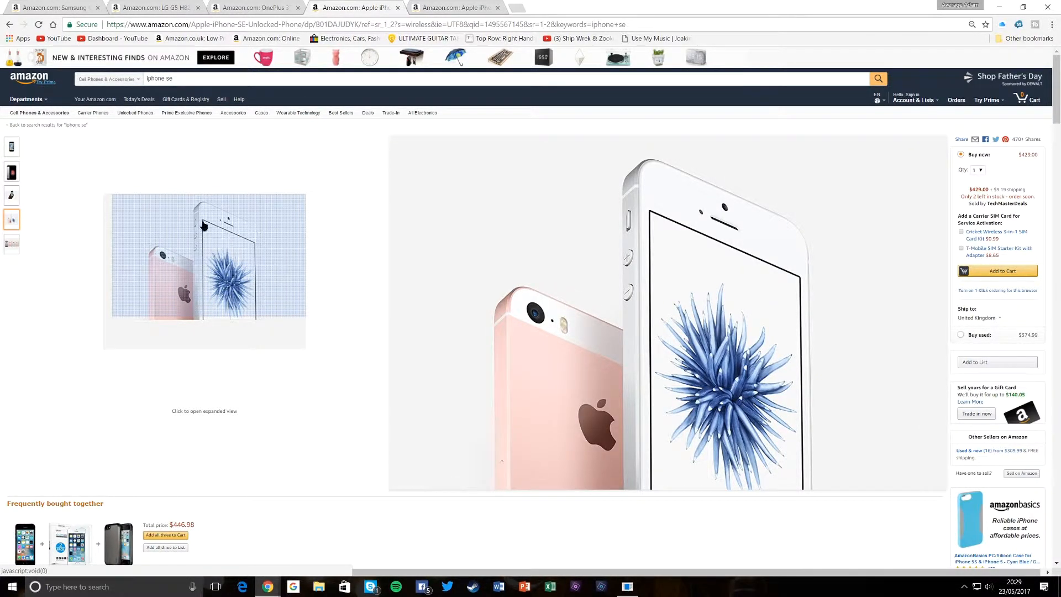
click(11, 195)
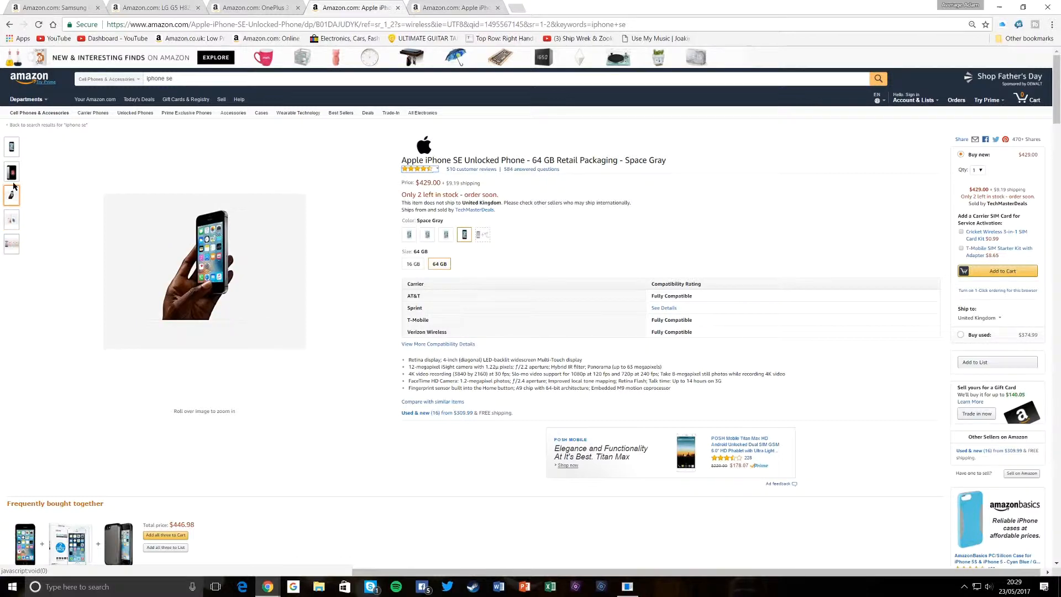
click(12, 170)
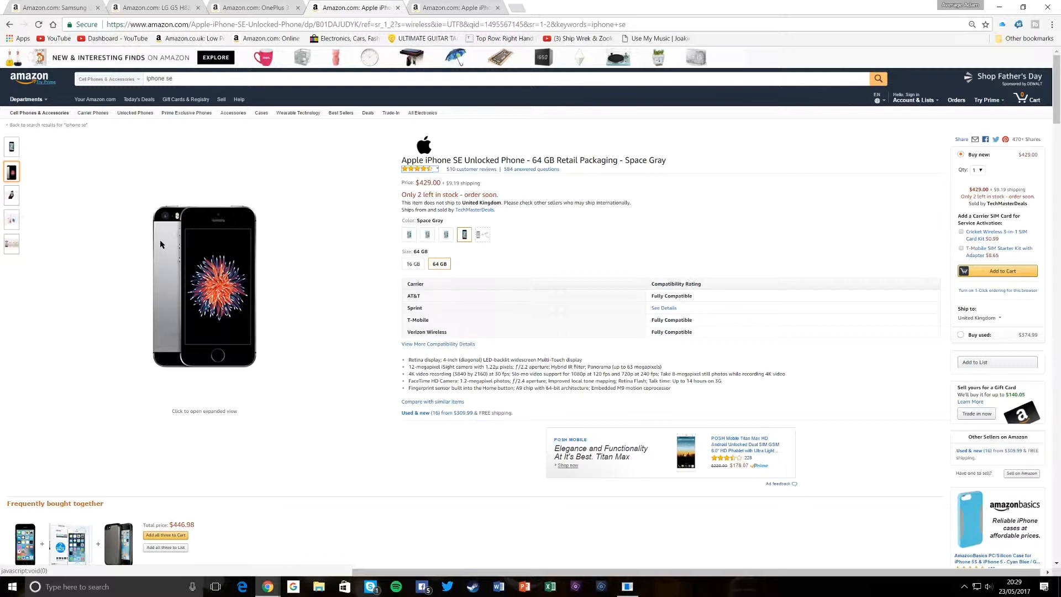
mouse_move(452, 374)
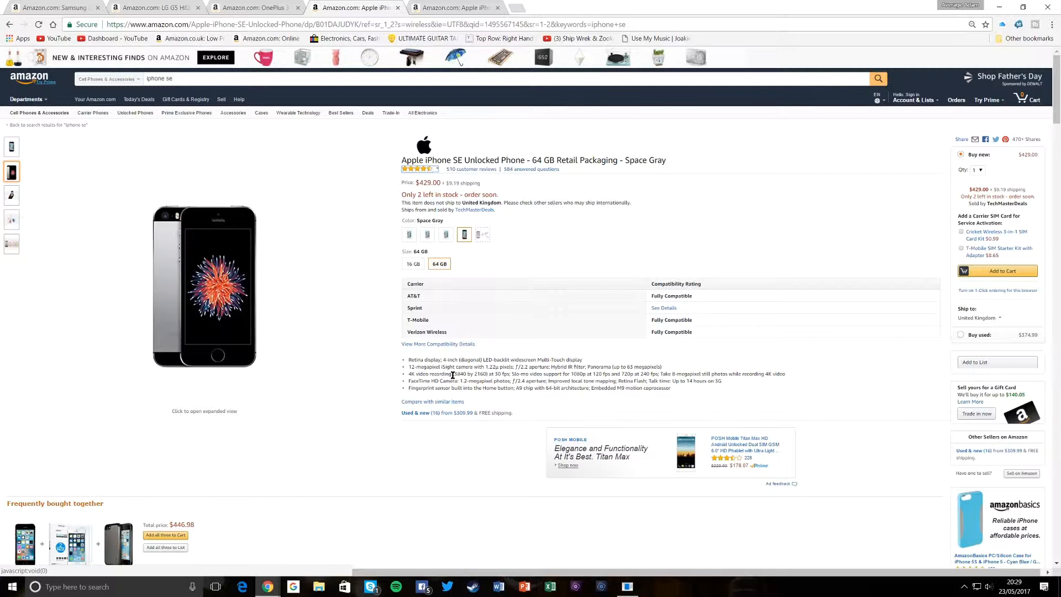
double_click(471, 373)
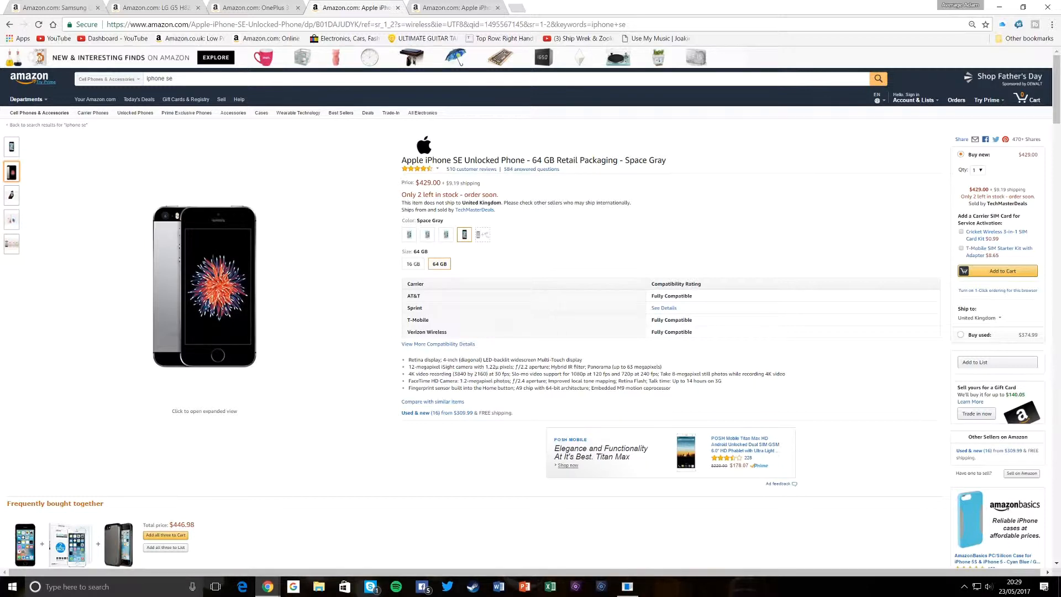
mouse_move(410, 381)
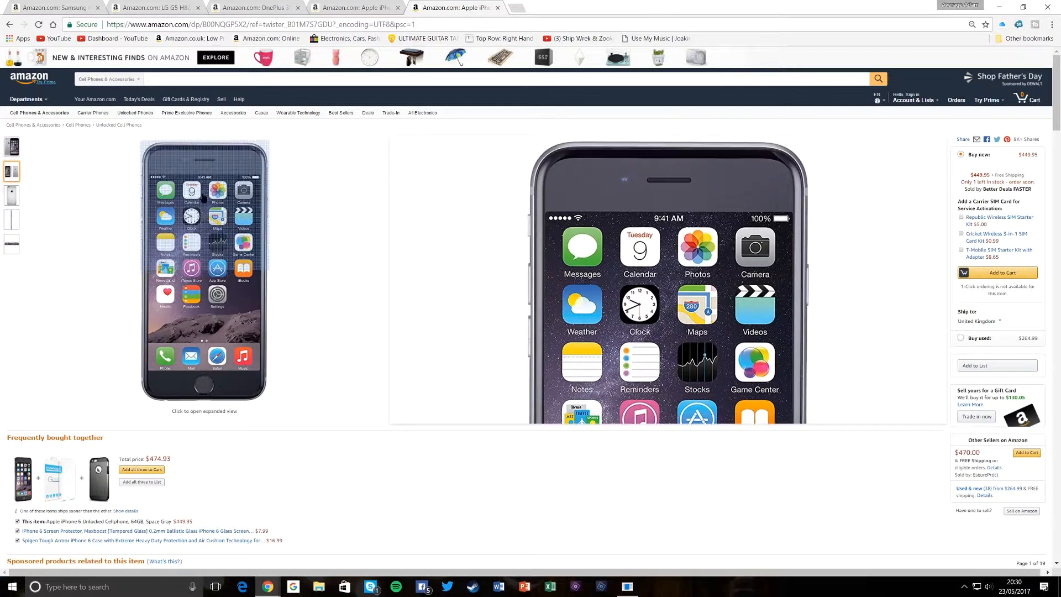
Step: View the iPhone 6 64GB Space Gray ($449.95) back photo, then return to its front
click(11, 196)
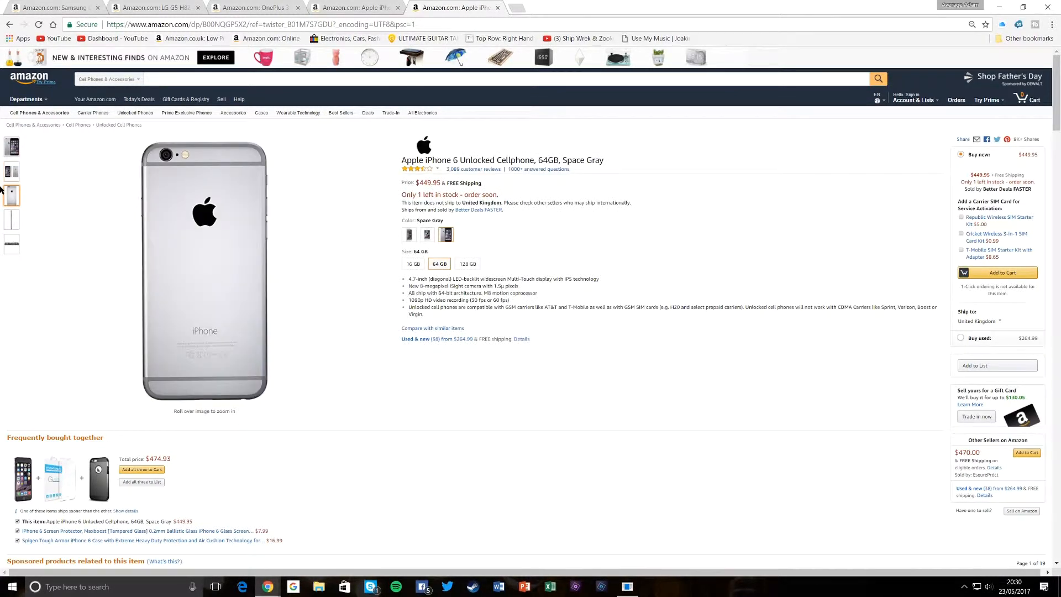
click(12, 172)
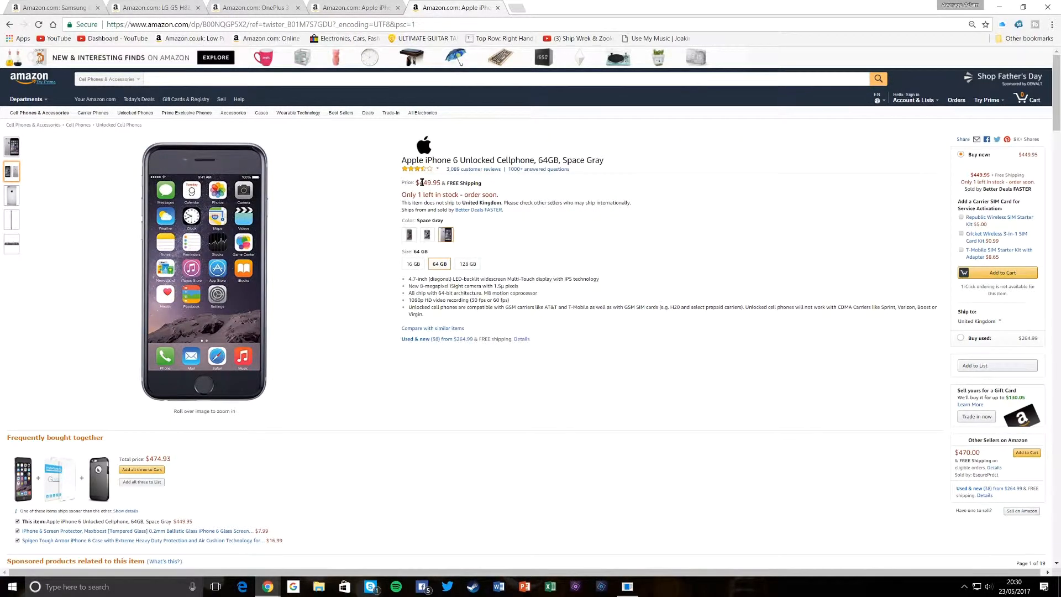
mouse_move(322, 382)
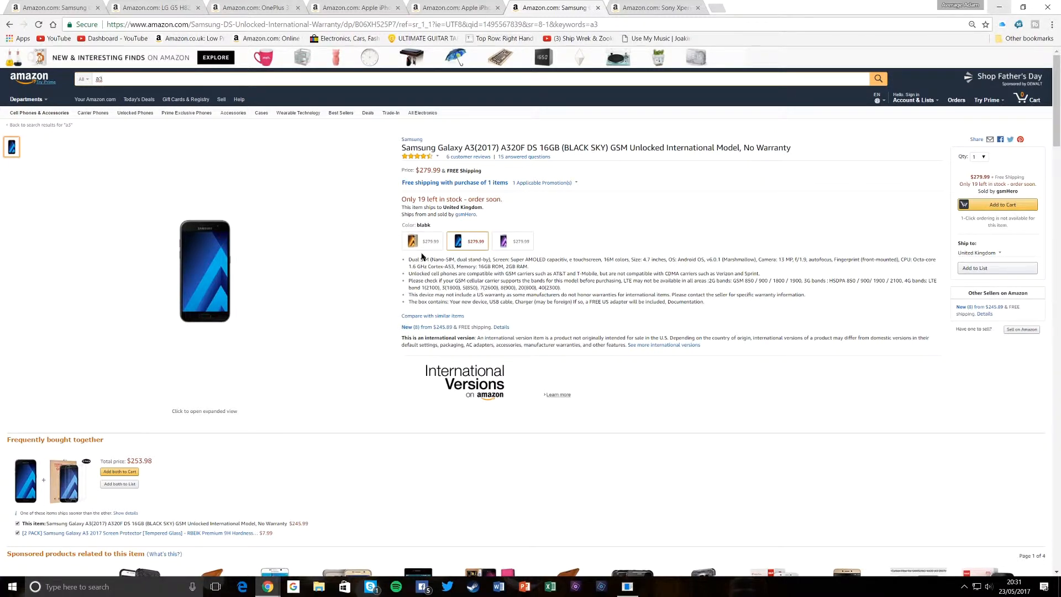
mouse_move(460, 256)
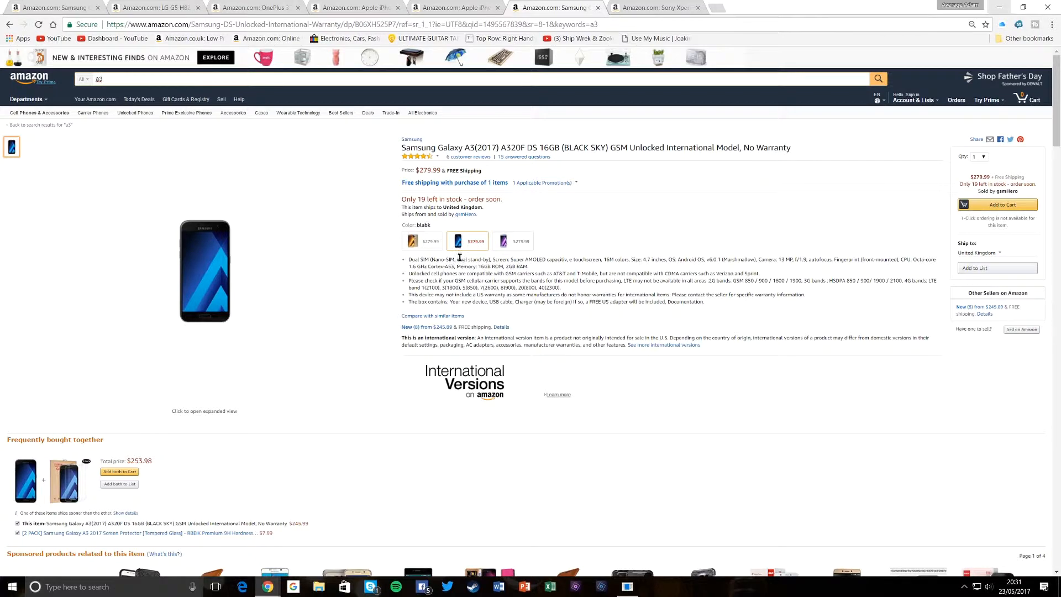
mouse_move(468, 241)
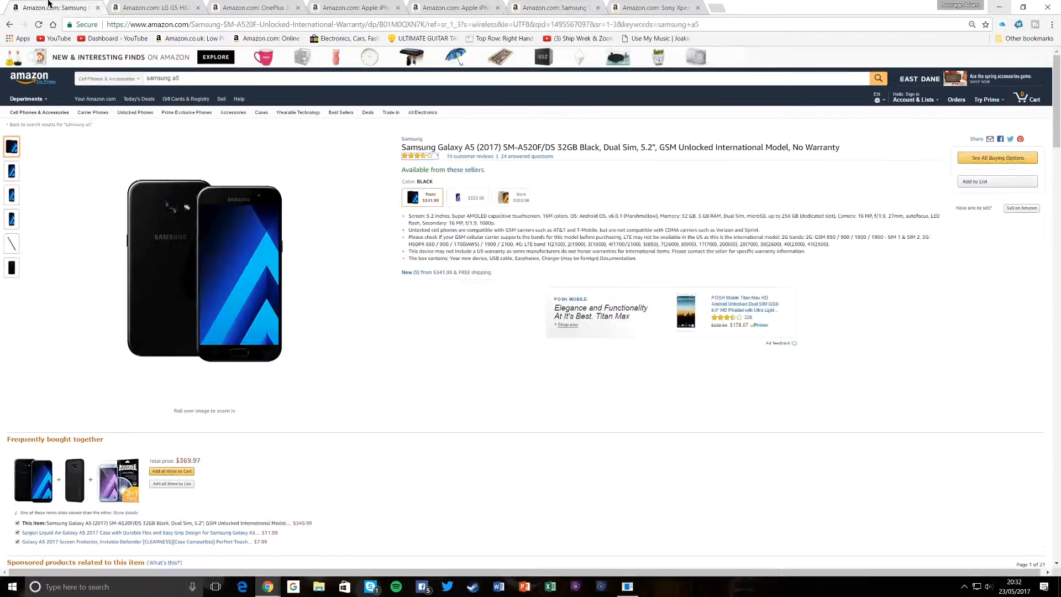
mouse_move(576, 9)
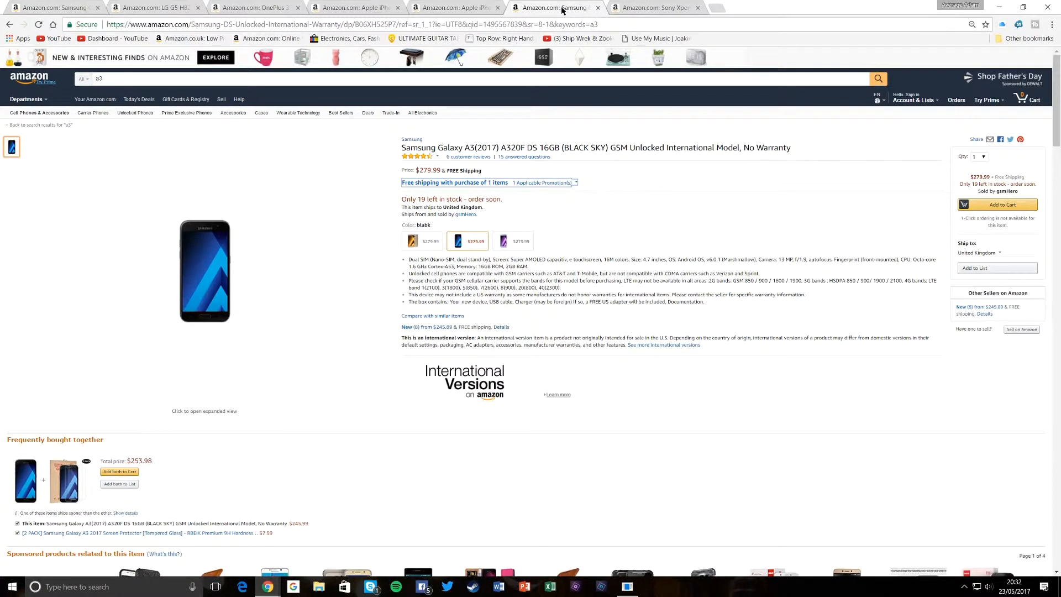
mouse_move(564, 24)
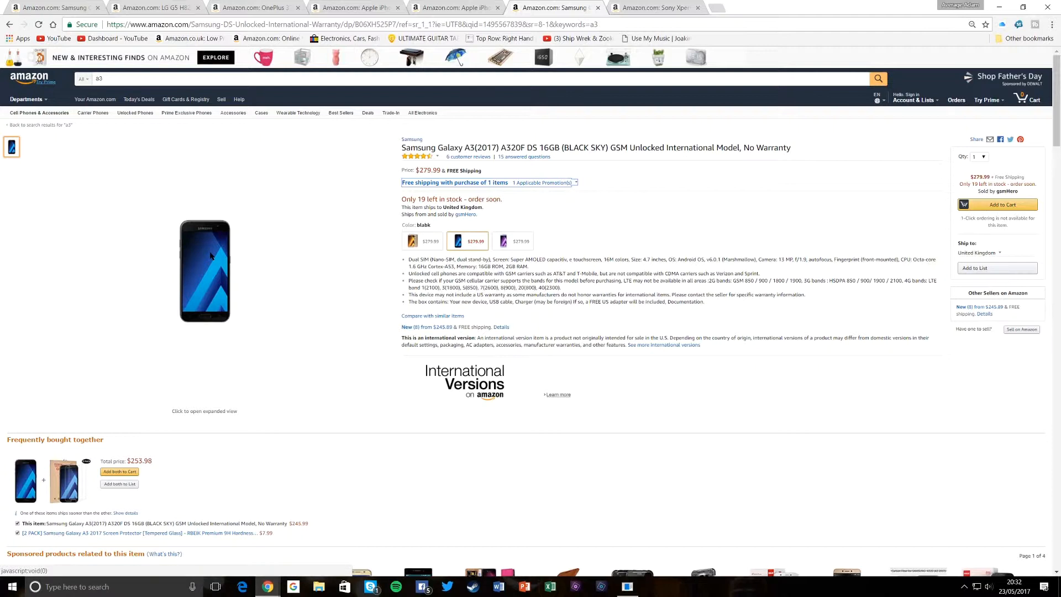
mouse_move(215, 258)
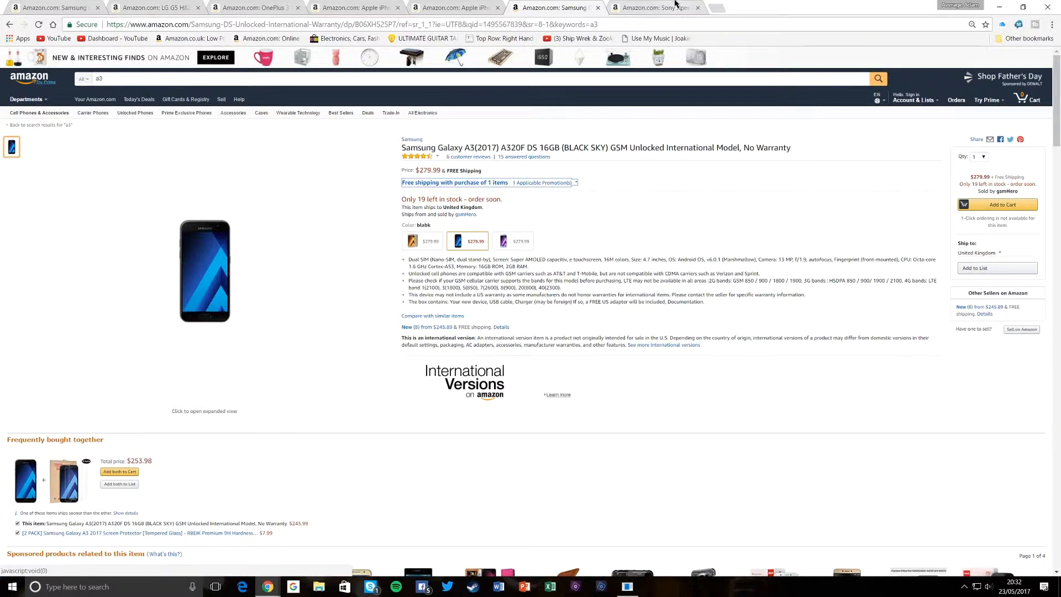
Step: Open the Xperia X Compact ($365.39) and view its skateboarder, camera lens and rear photos, then return to front
click(664, 7)
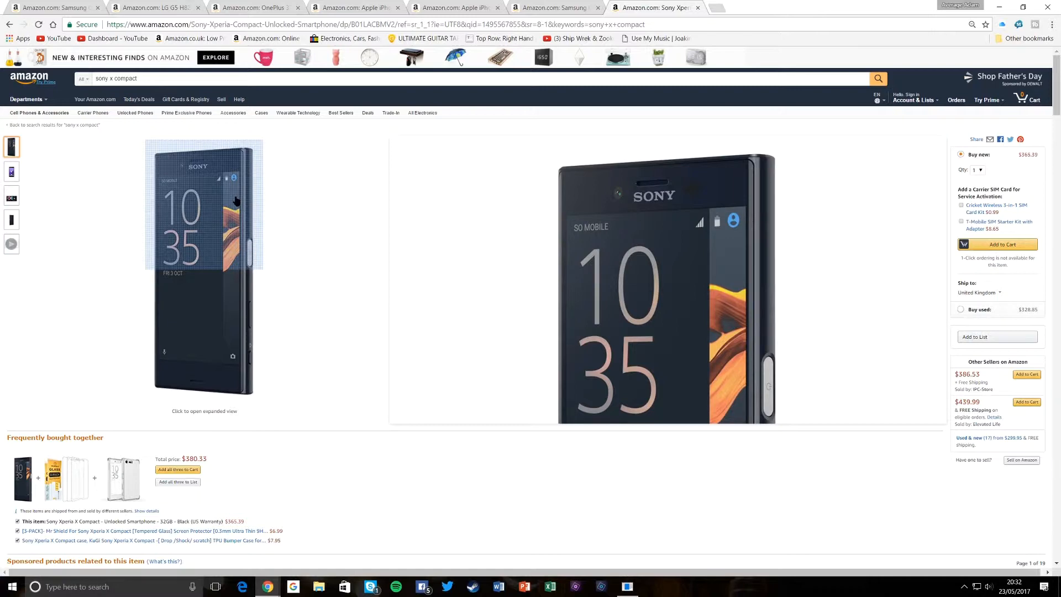
click(11, 171)
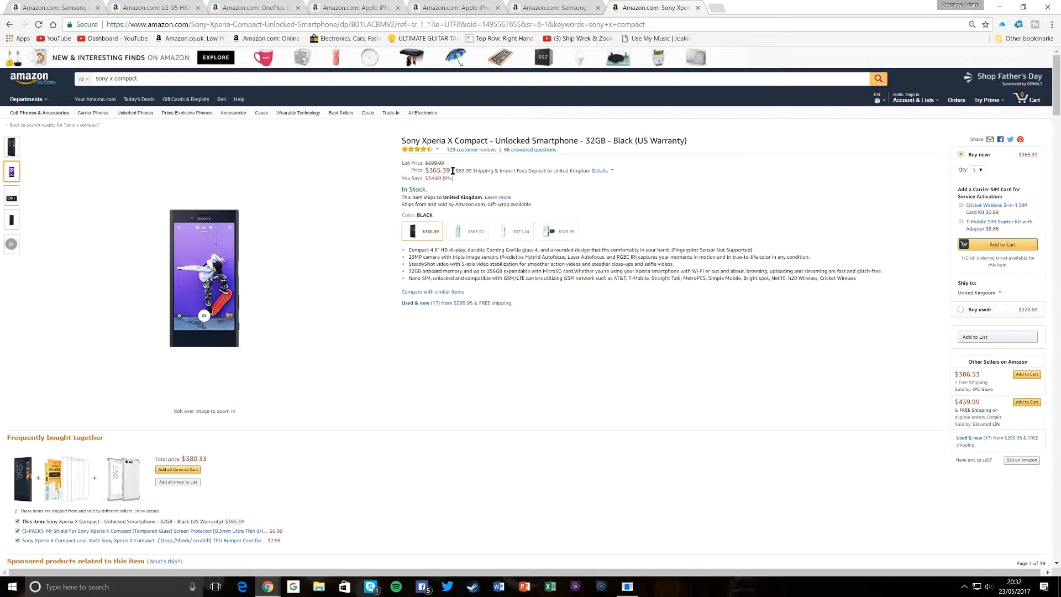
mouse_move(173, 282)
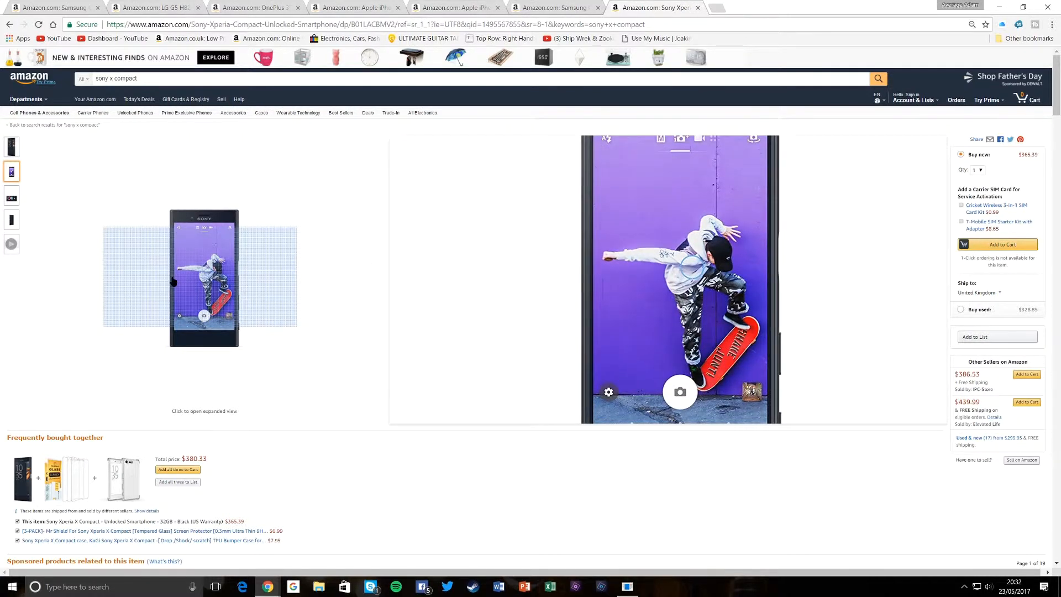
click(11, 195)
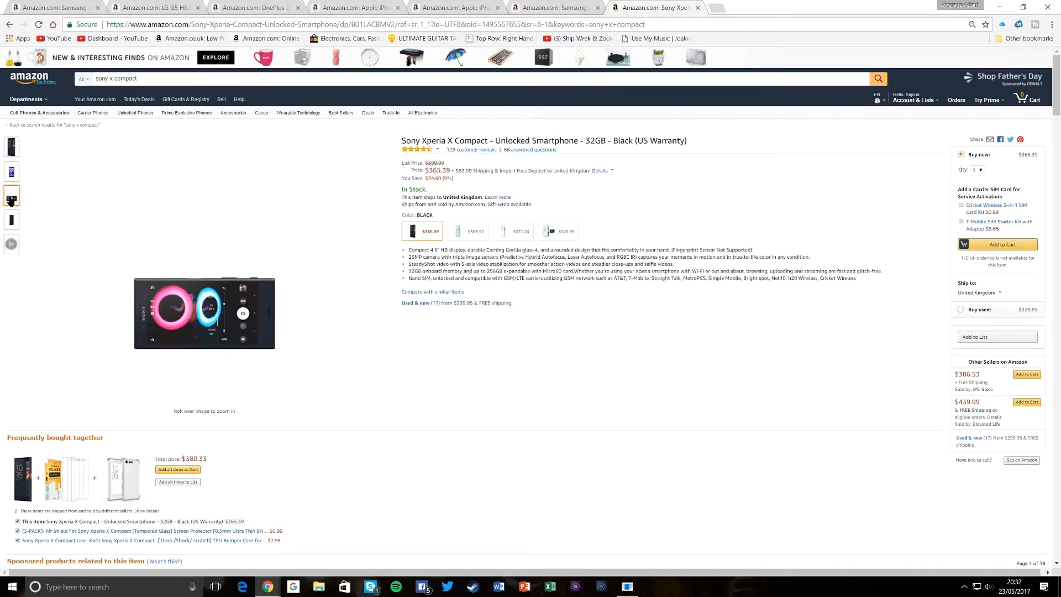
click(11, 219)
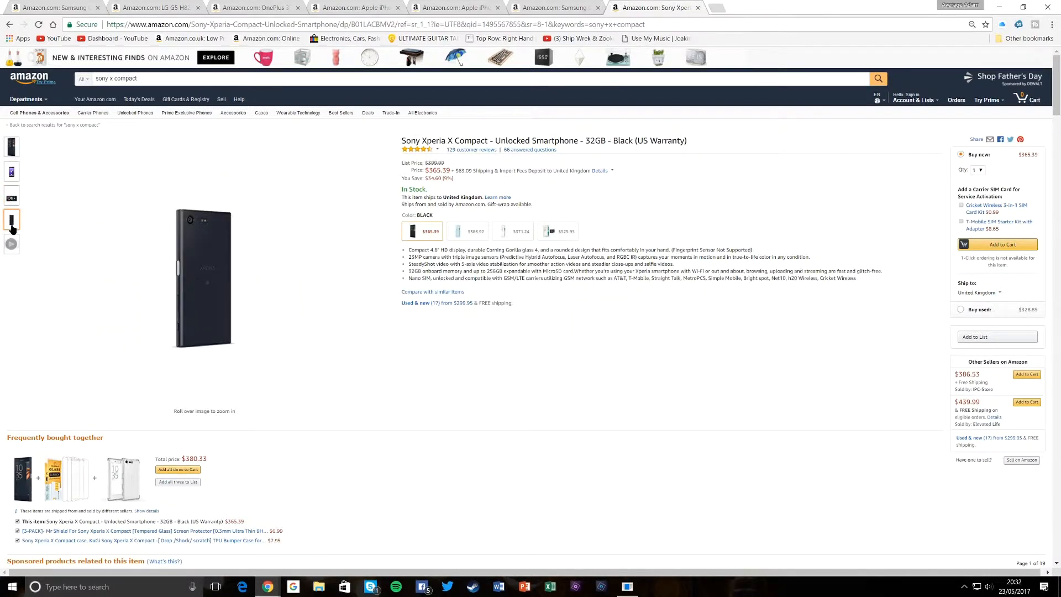
click(11, 161)
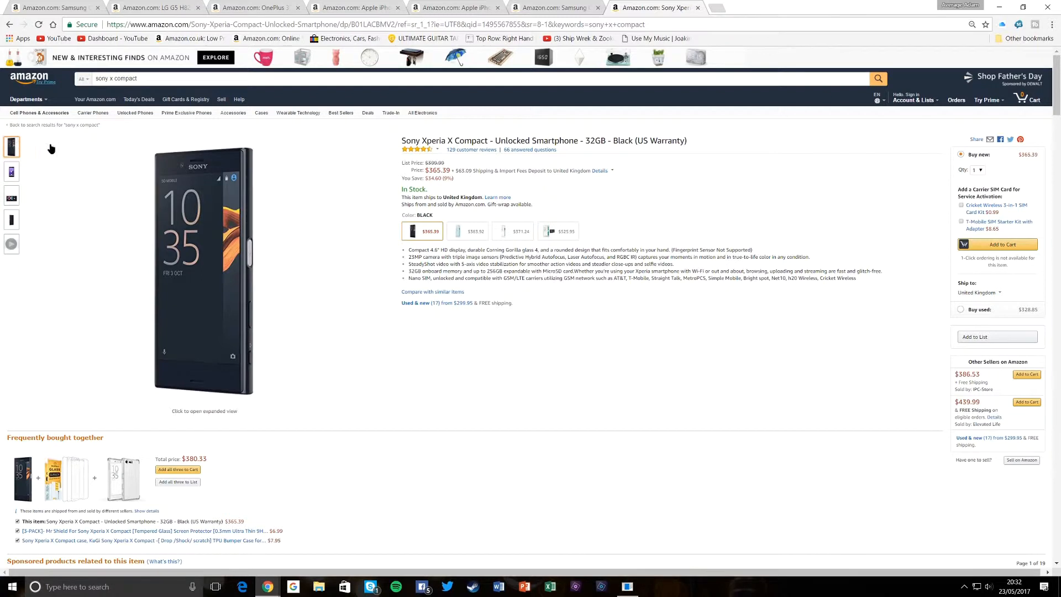
mouse_move(125, 164)
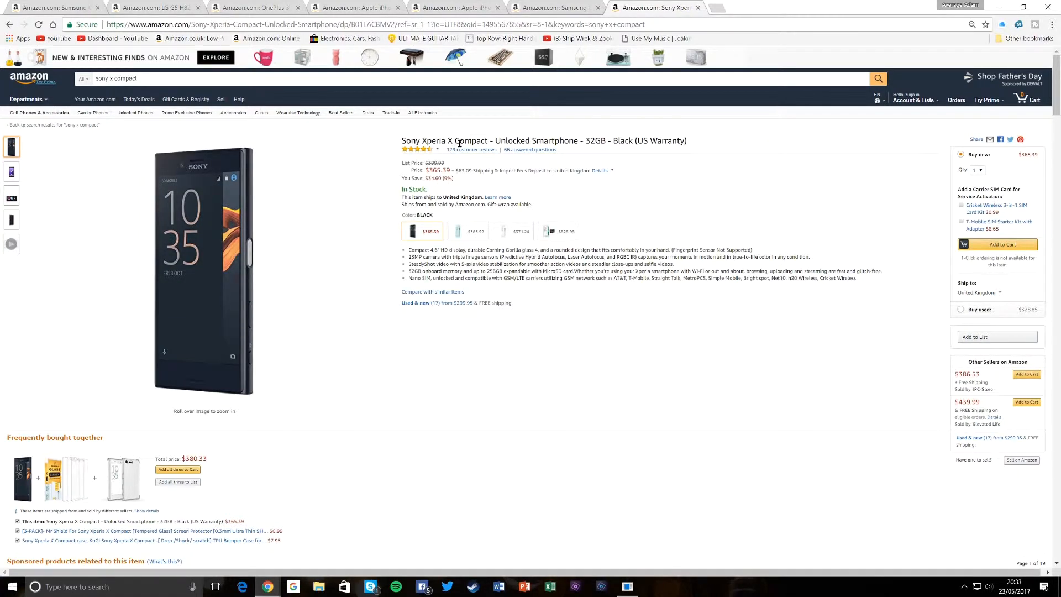
mouse_move(213, 210)
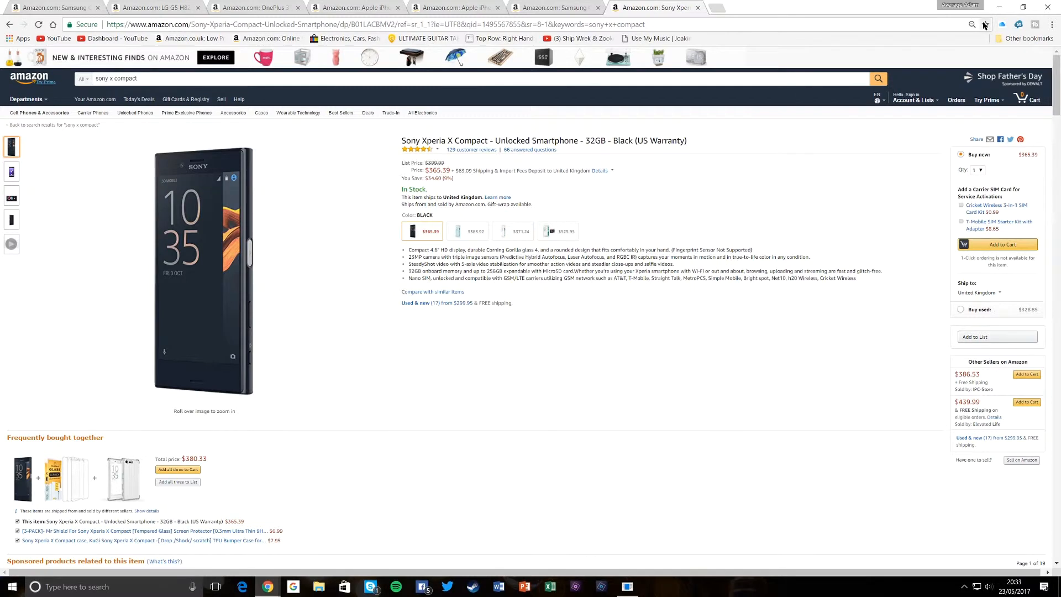
mouse_move(986, 25)
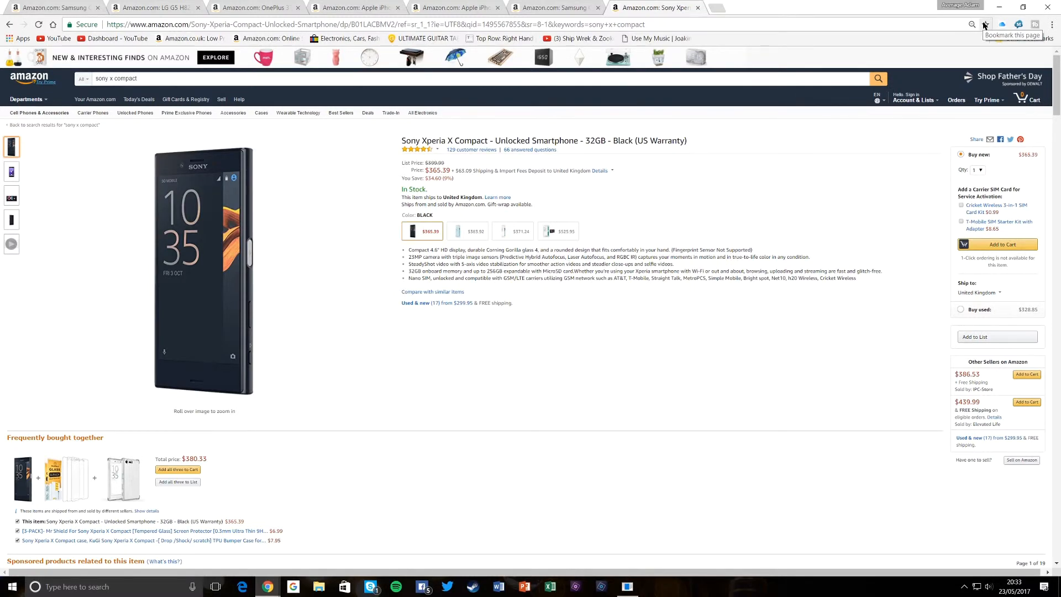